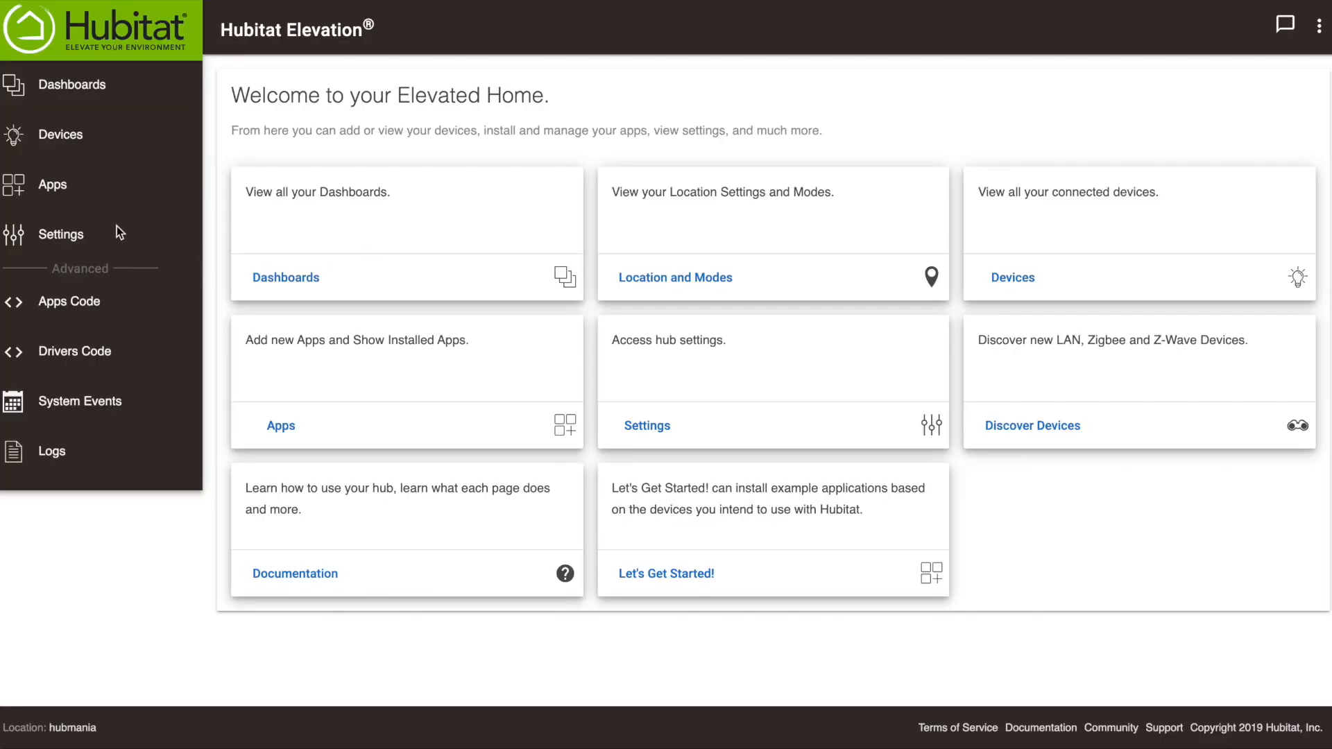
pyautogui.moveTo(64, 223)
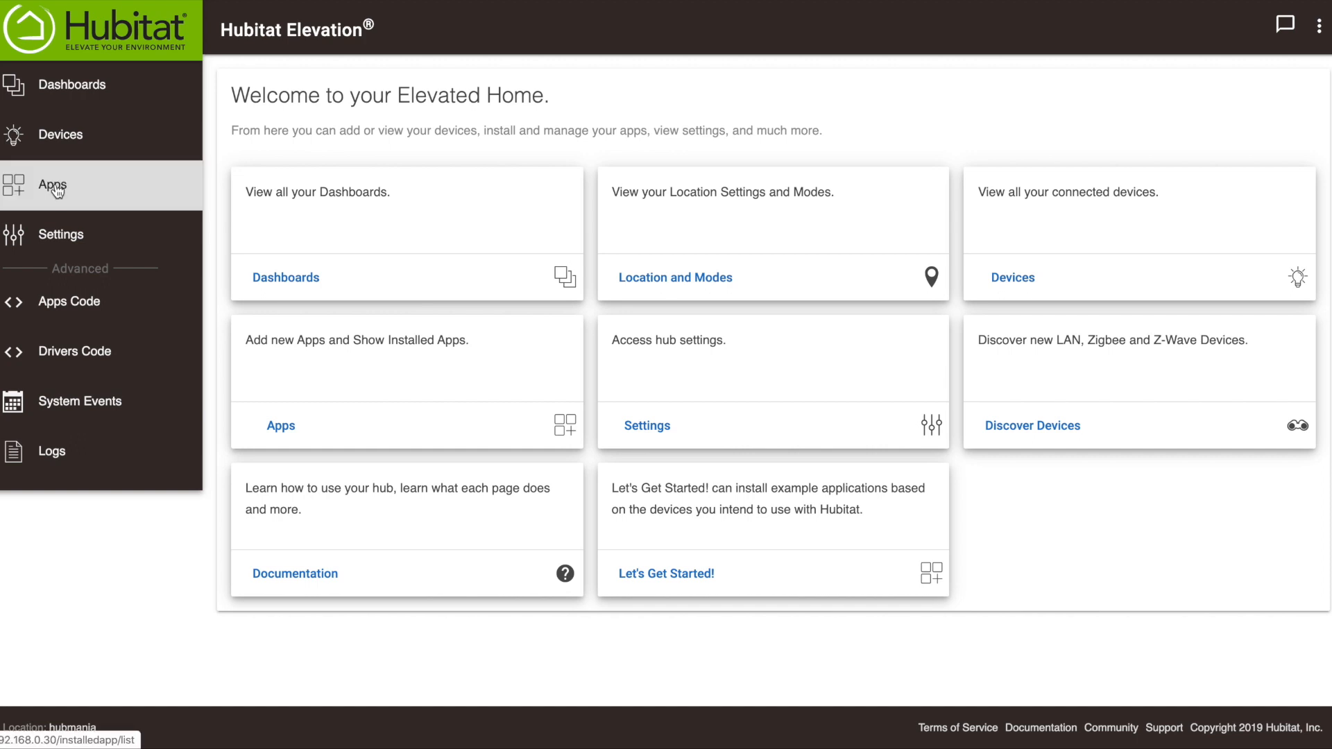
# Go to Apps and open the Disco Party rule under Rule Machine
pyautogui.click(50, 185)
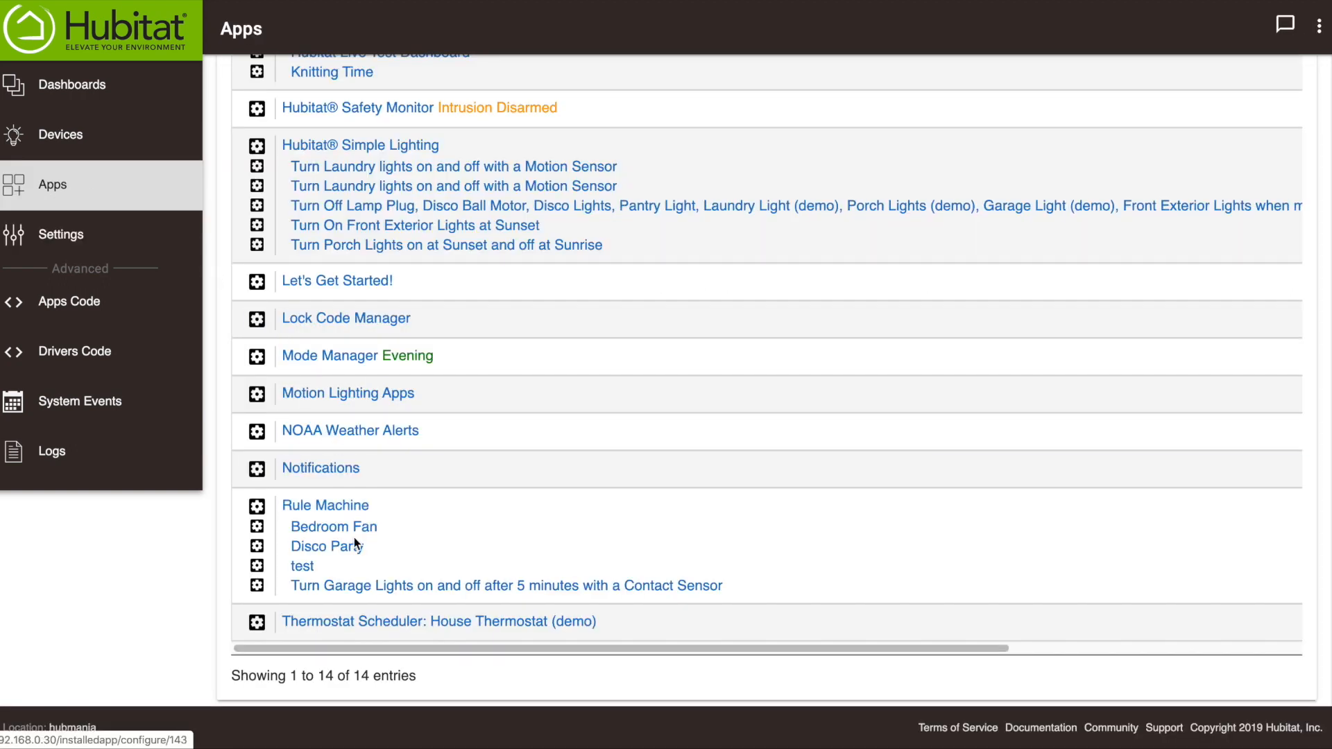
pyautogui.click(328, 547)
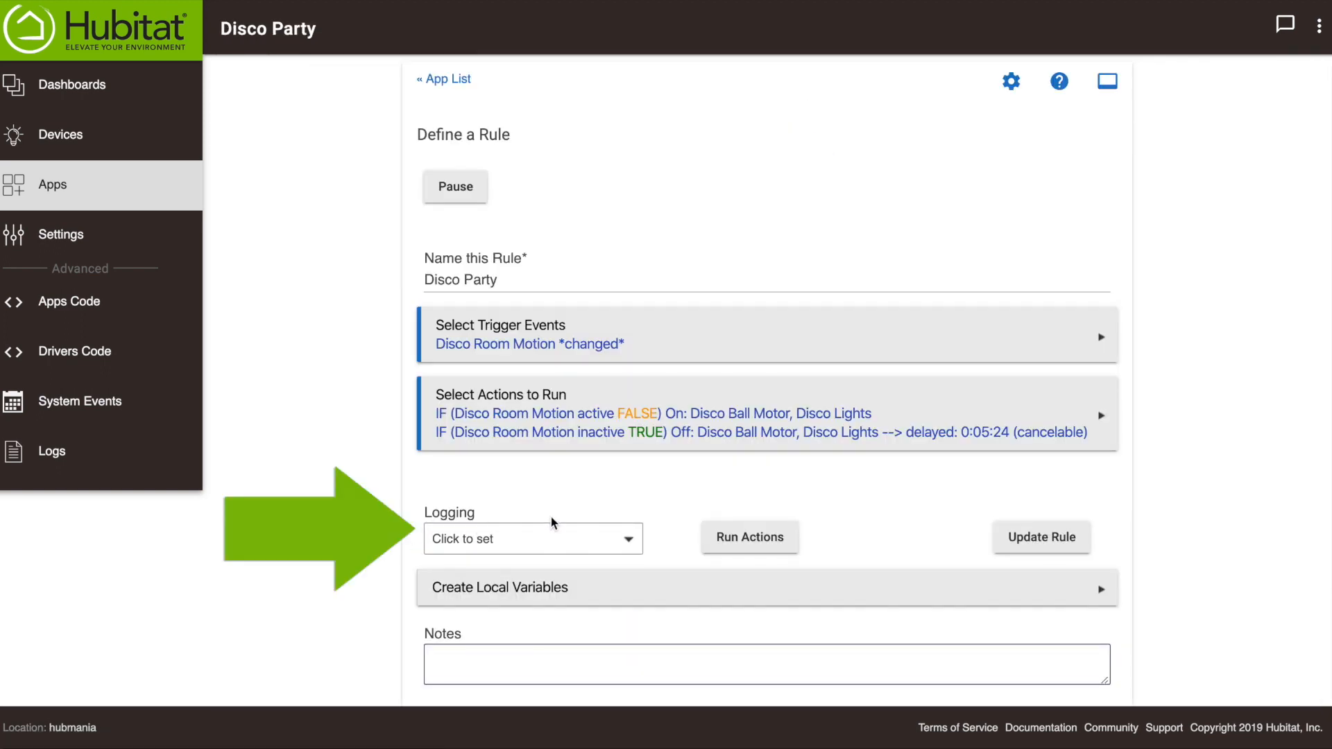
# Set the Disco Party rule's Logging to Events, Triggers and Actions
pyautogui.click(533, 539)
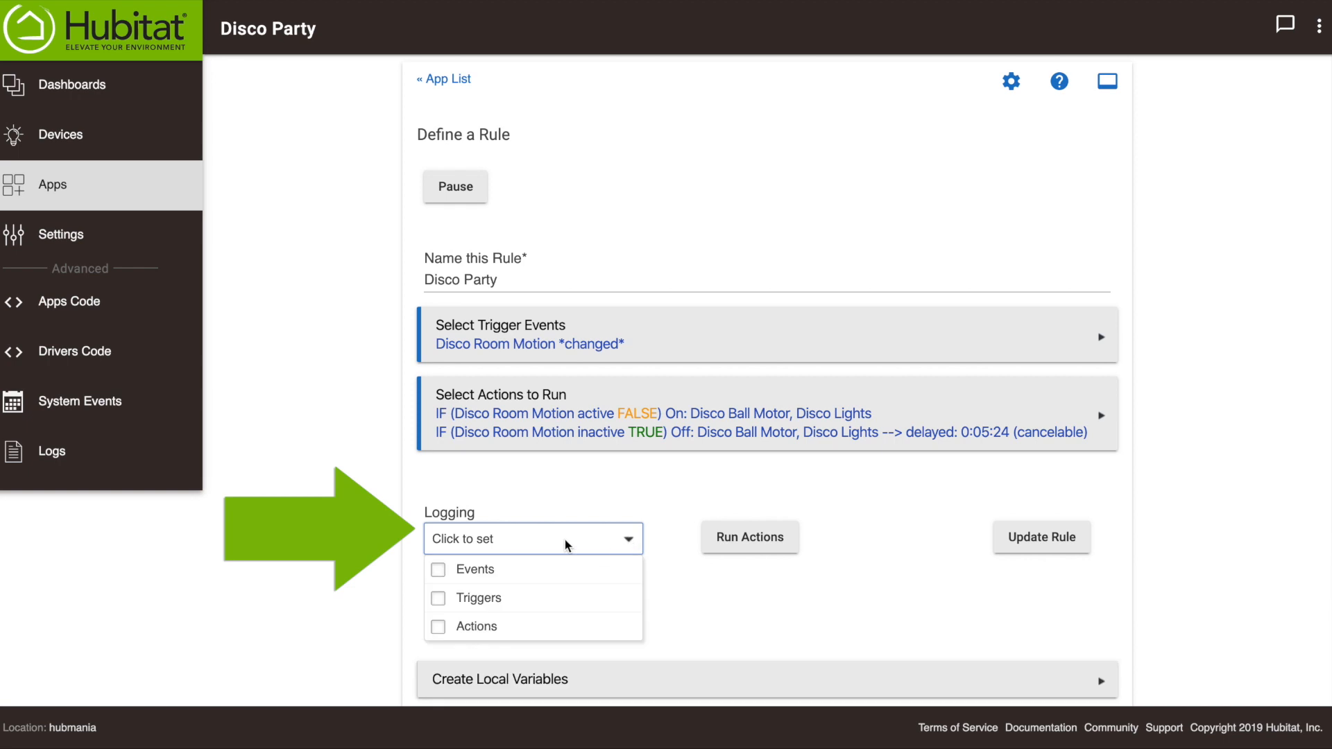
pyautogui.click(439, 569)
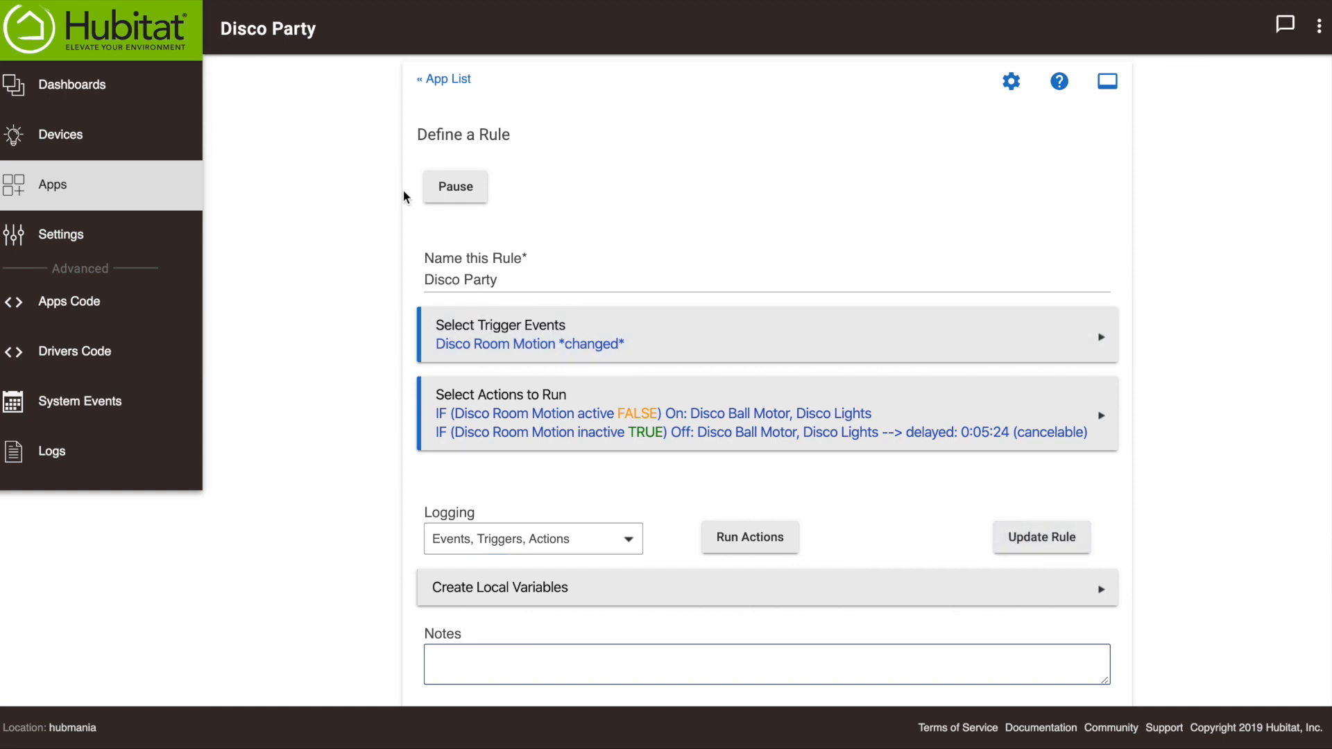
pyautogui.moveTo(416, 197)
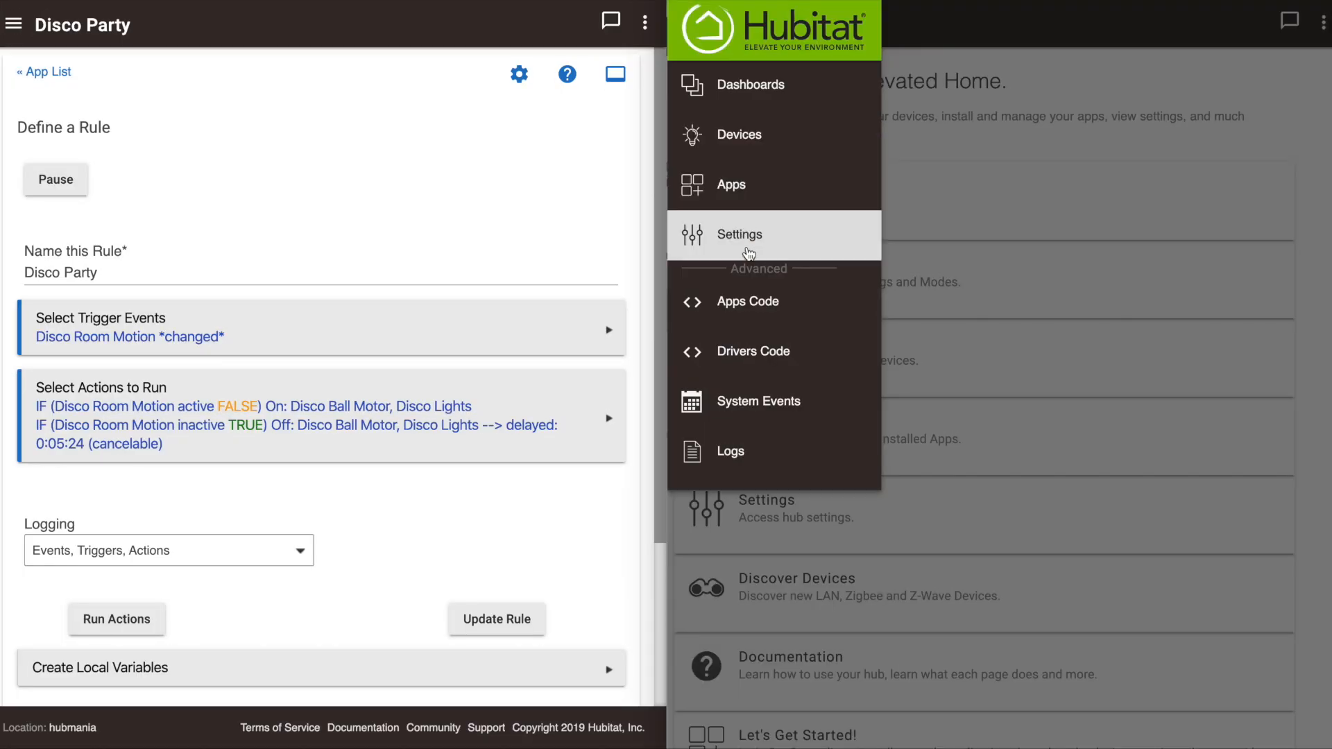
pyautogui.moveTo(769, 451)
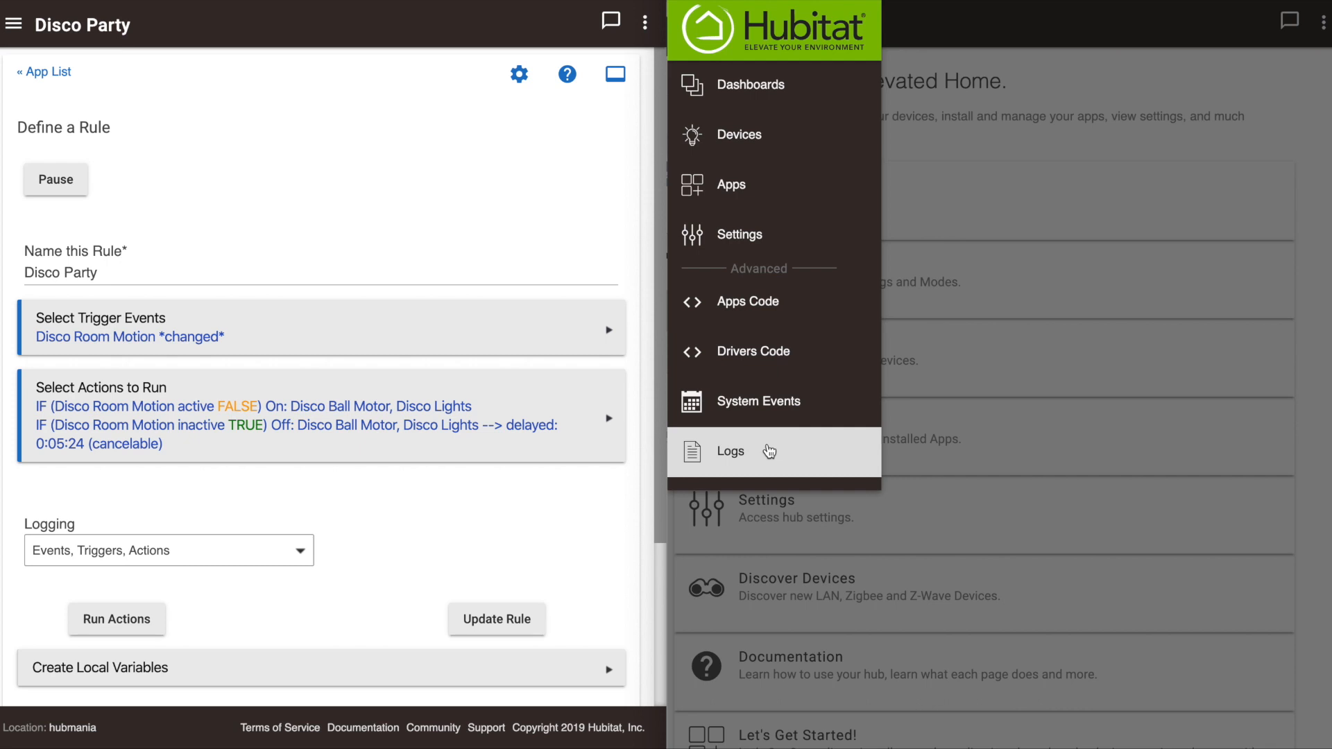
# Show the Logs page with past log entries in the second window beside the rule
pyautogui.click(730, 451)
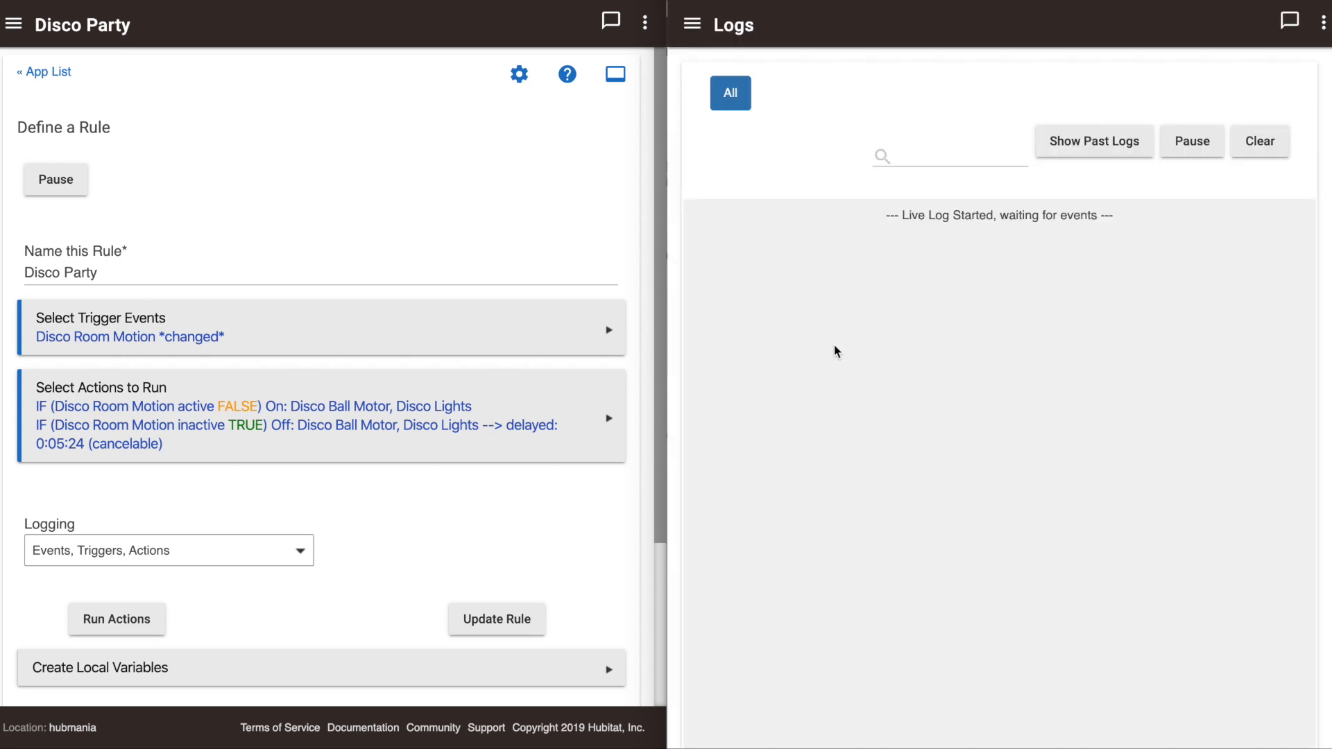
pyautogui.moveTo(913, 341)
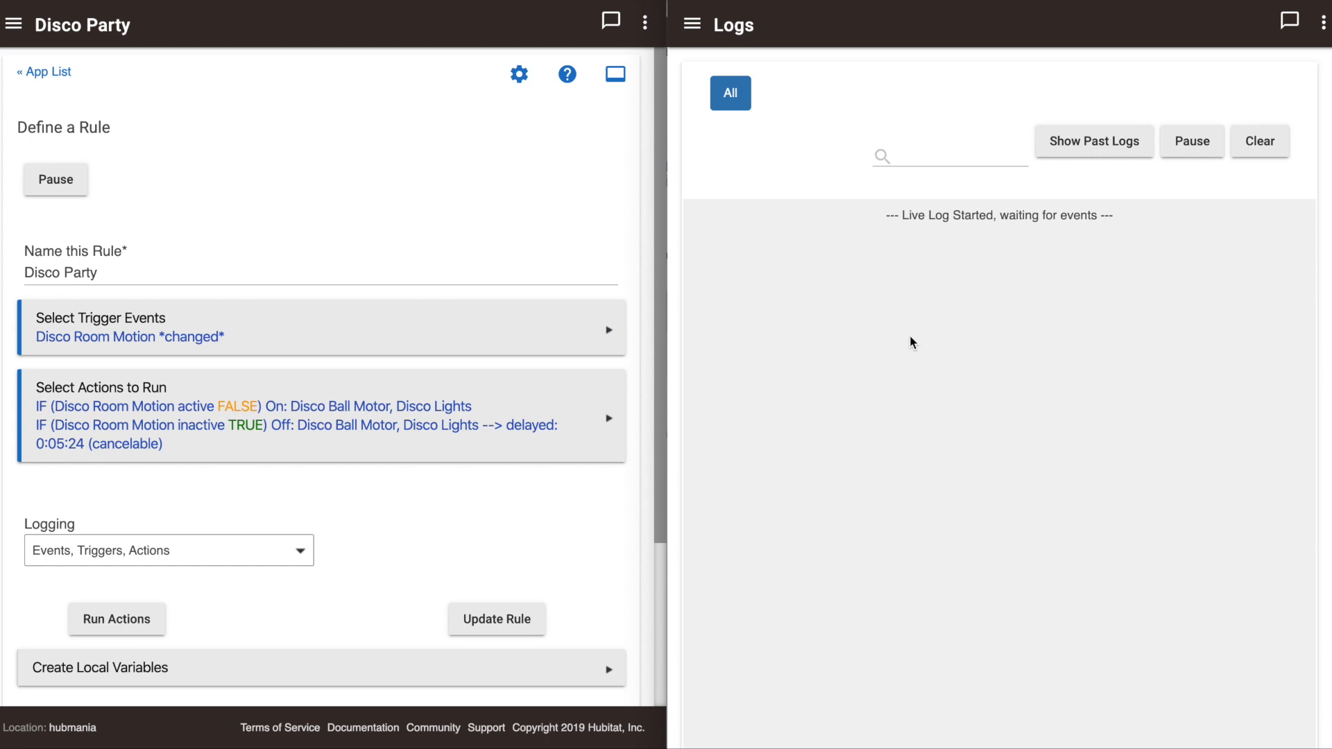
pyautogui.moveTo(890, 405)
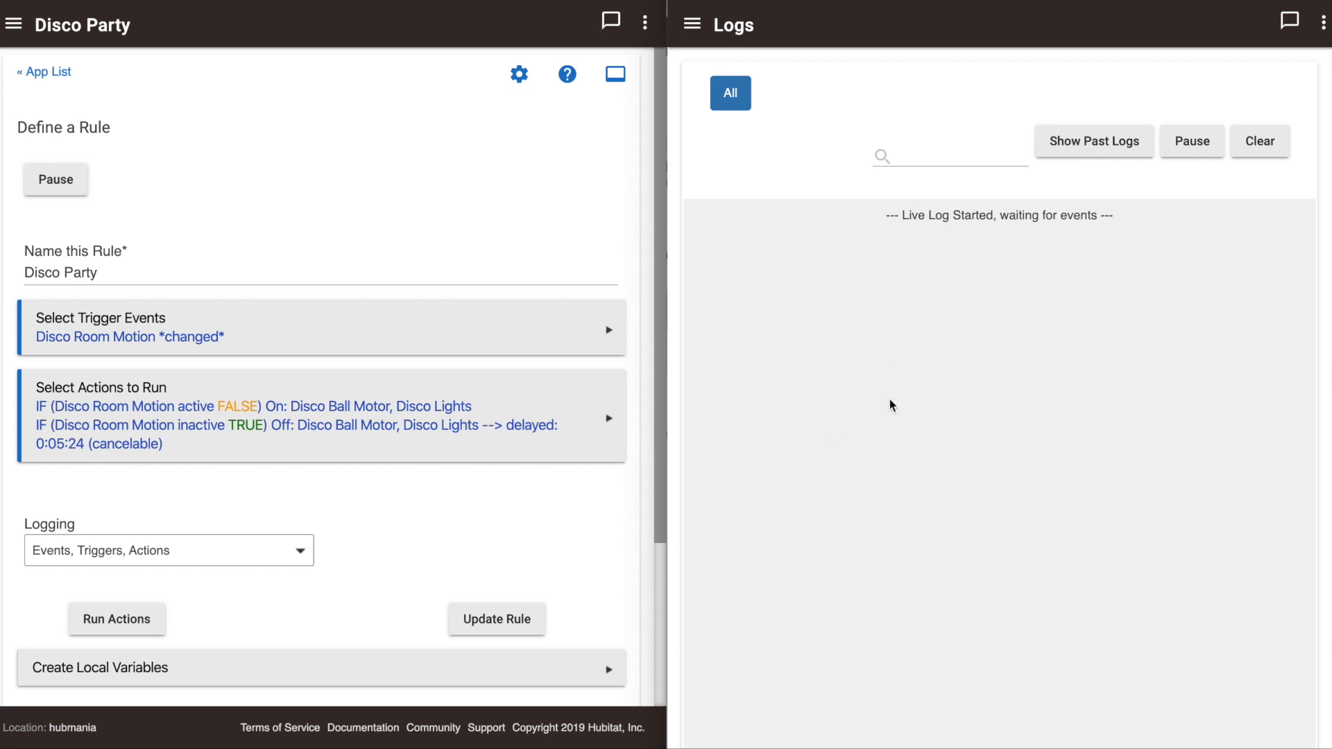
pyautogui.click(1095, 142)
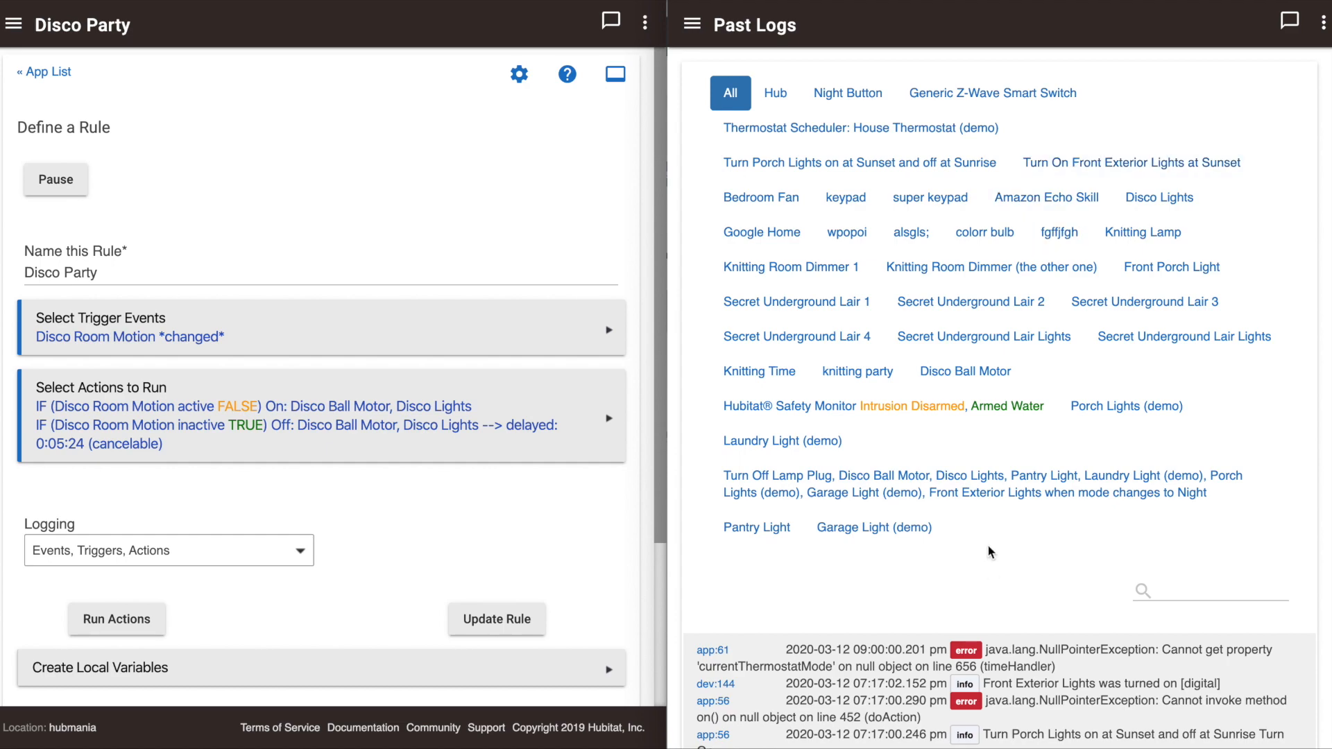
# Scroll through the past log entries for each device and app
pyautogui.scroll(-3)
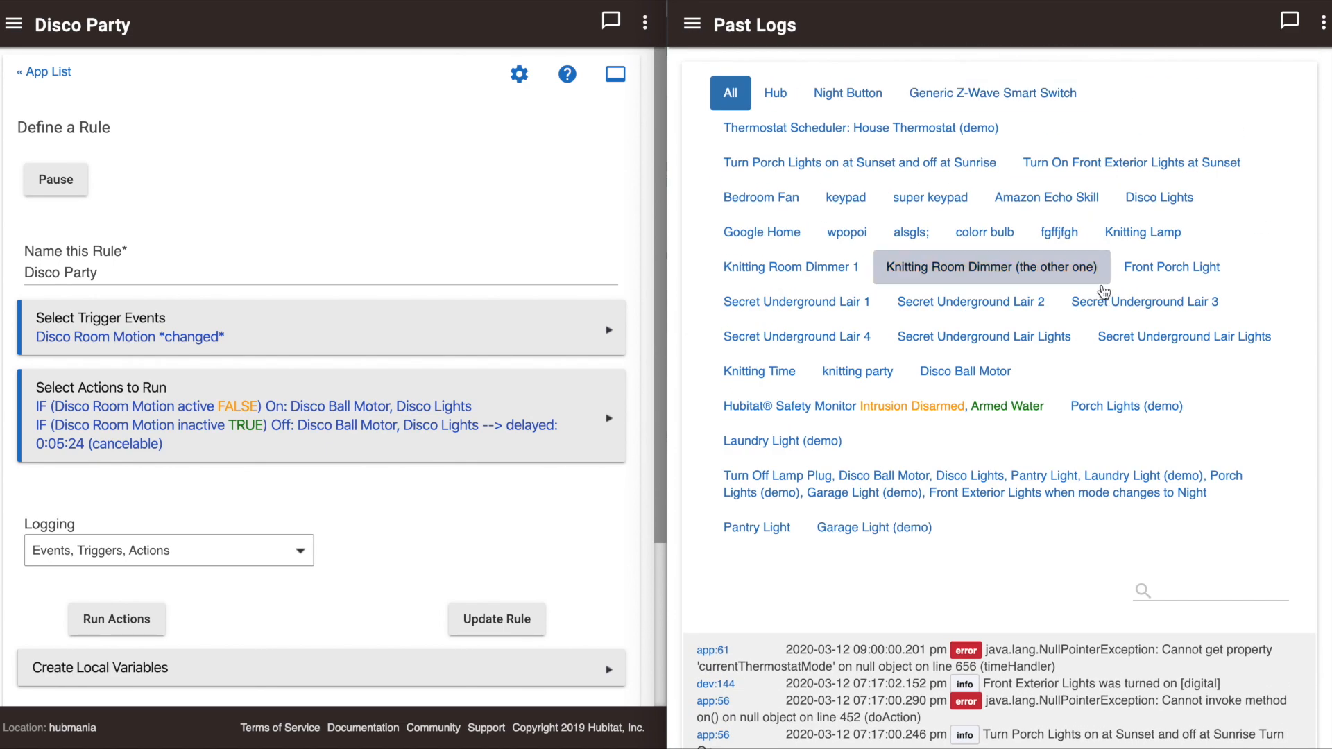
pyautogui.scroll(-3)
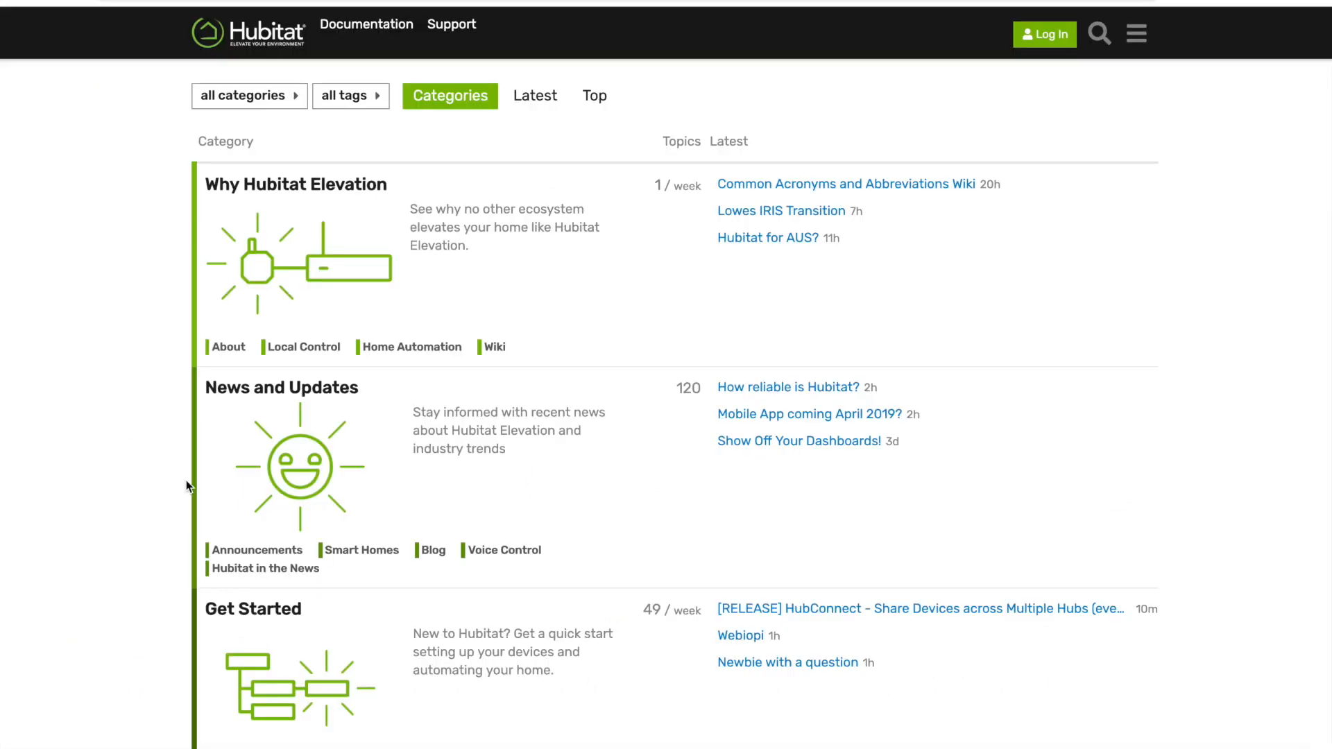
pyautogui.scroll(-3)
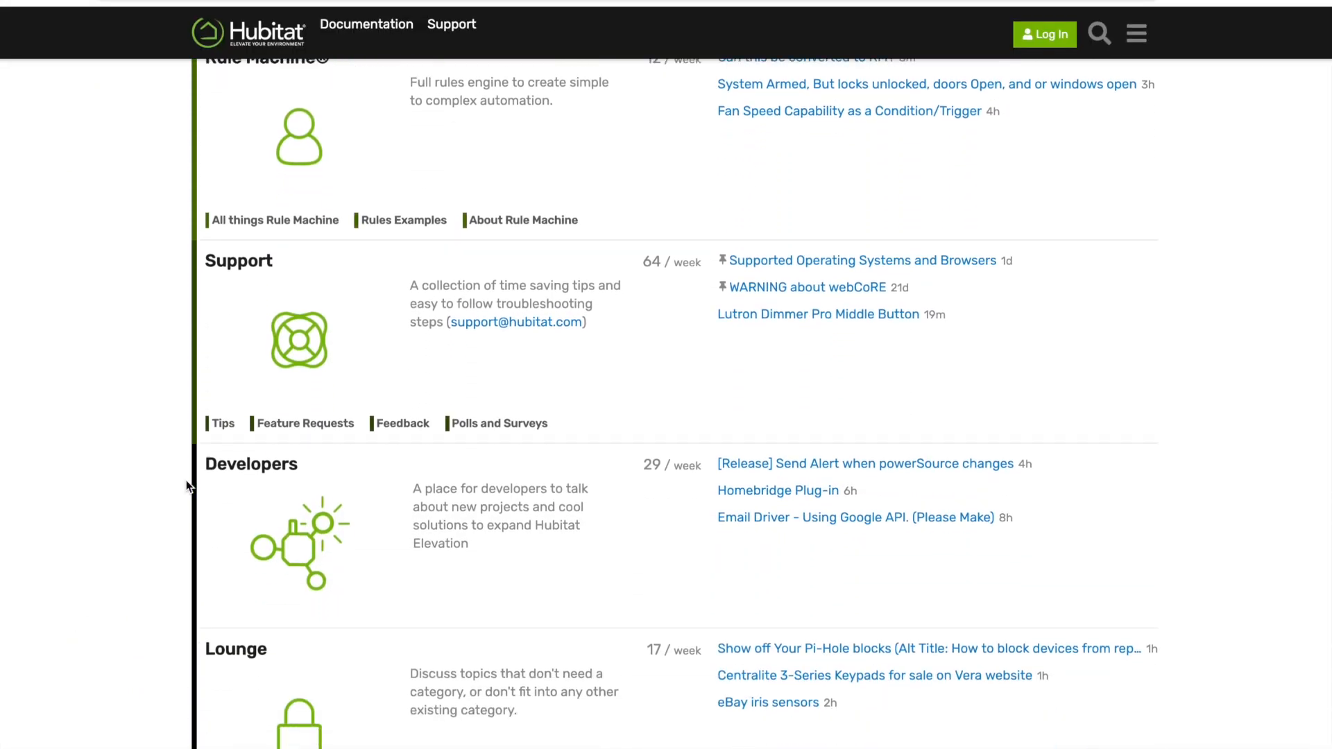
pyautogui.scroll(3)
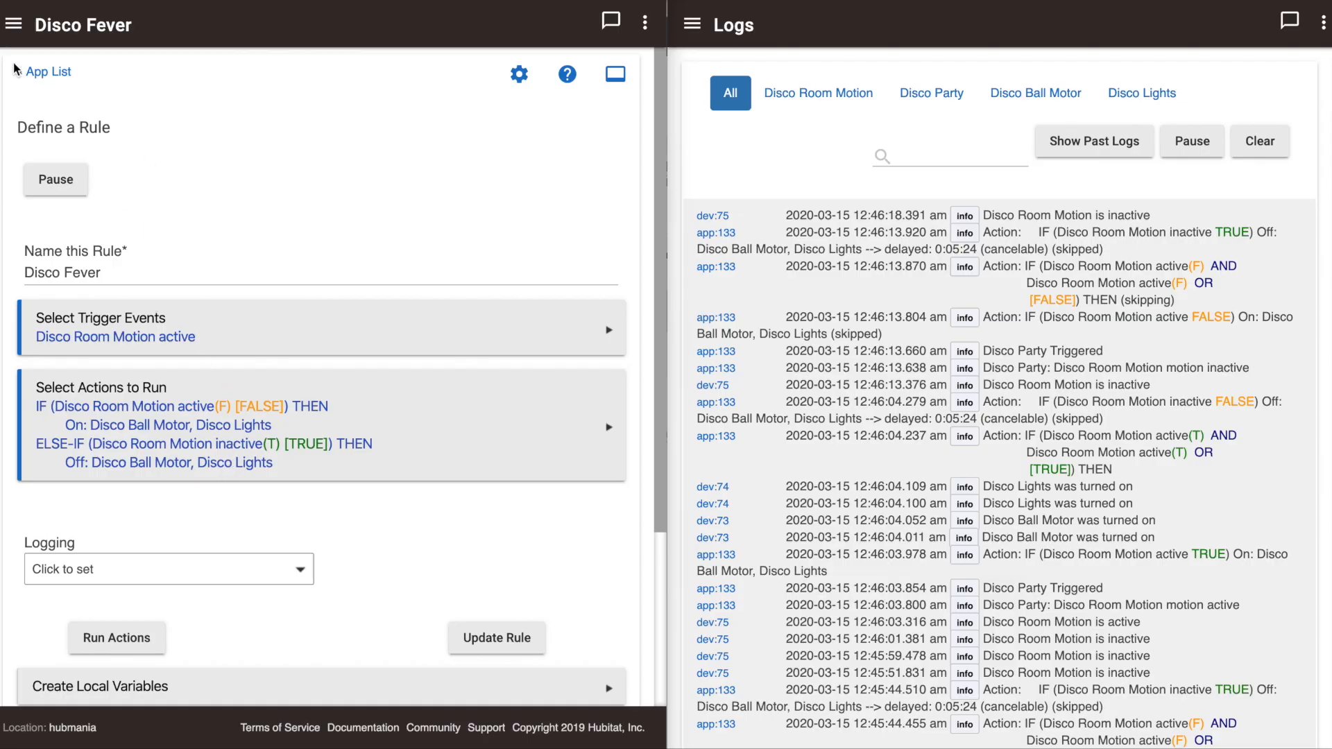
# Go to Devices from the sidebar menu and open the Disco Room Motion device page
pyautogui.click(16, 25)
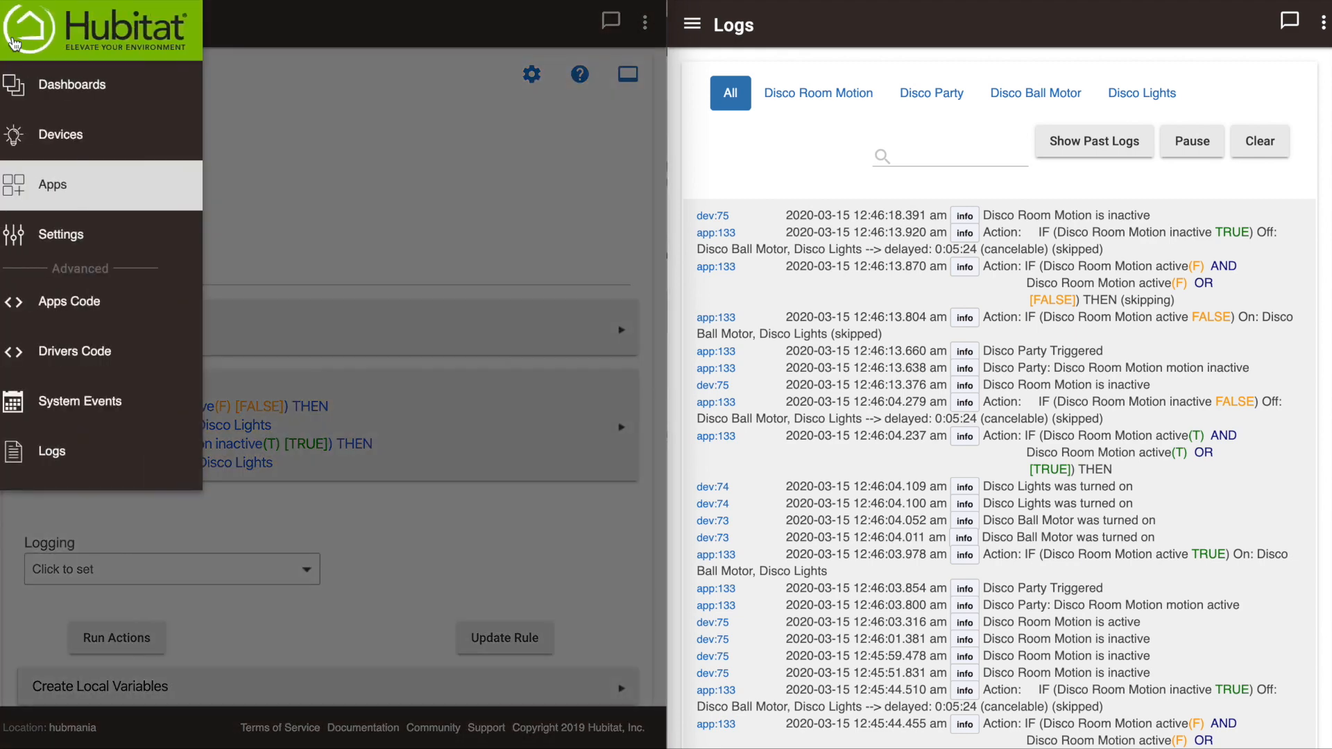
pyautogui.click(56, 135)
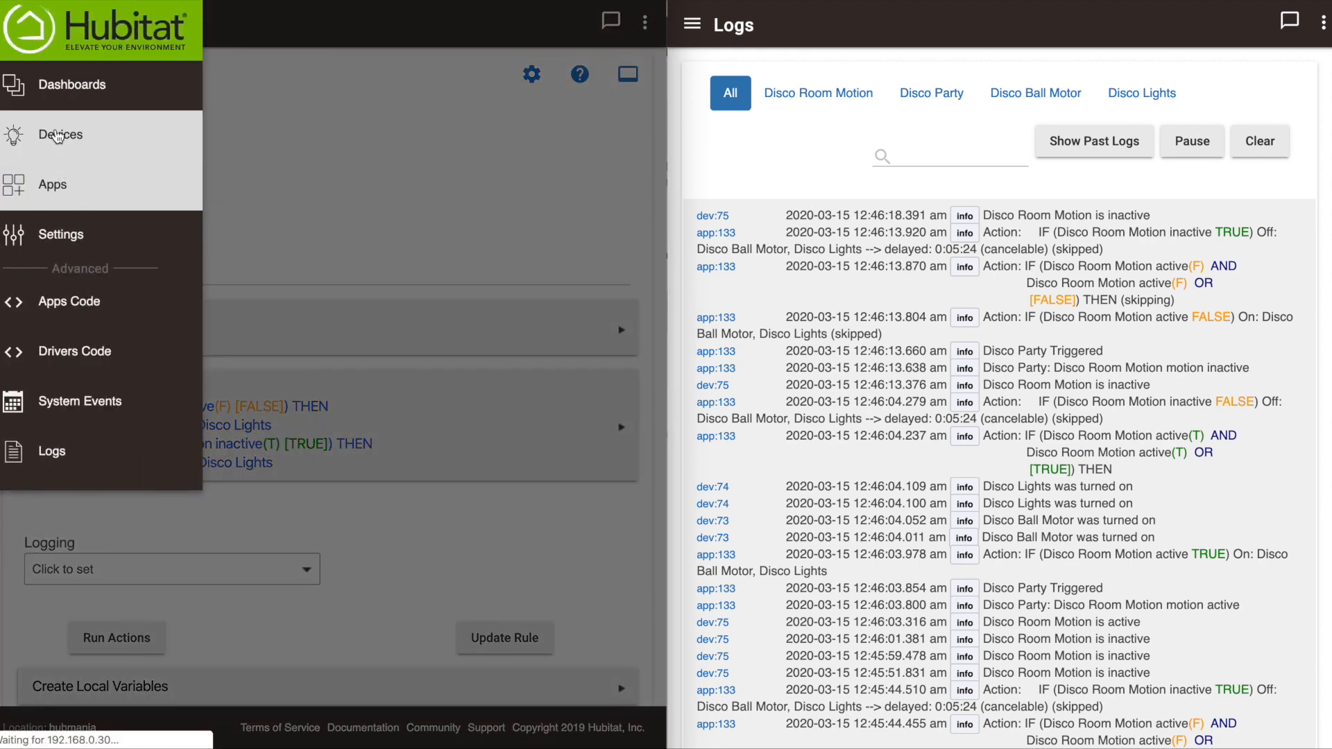
pyautogui.click(60, 134)
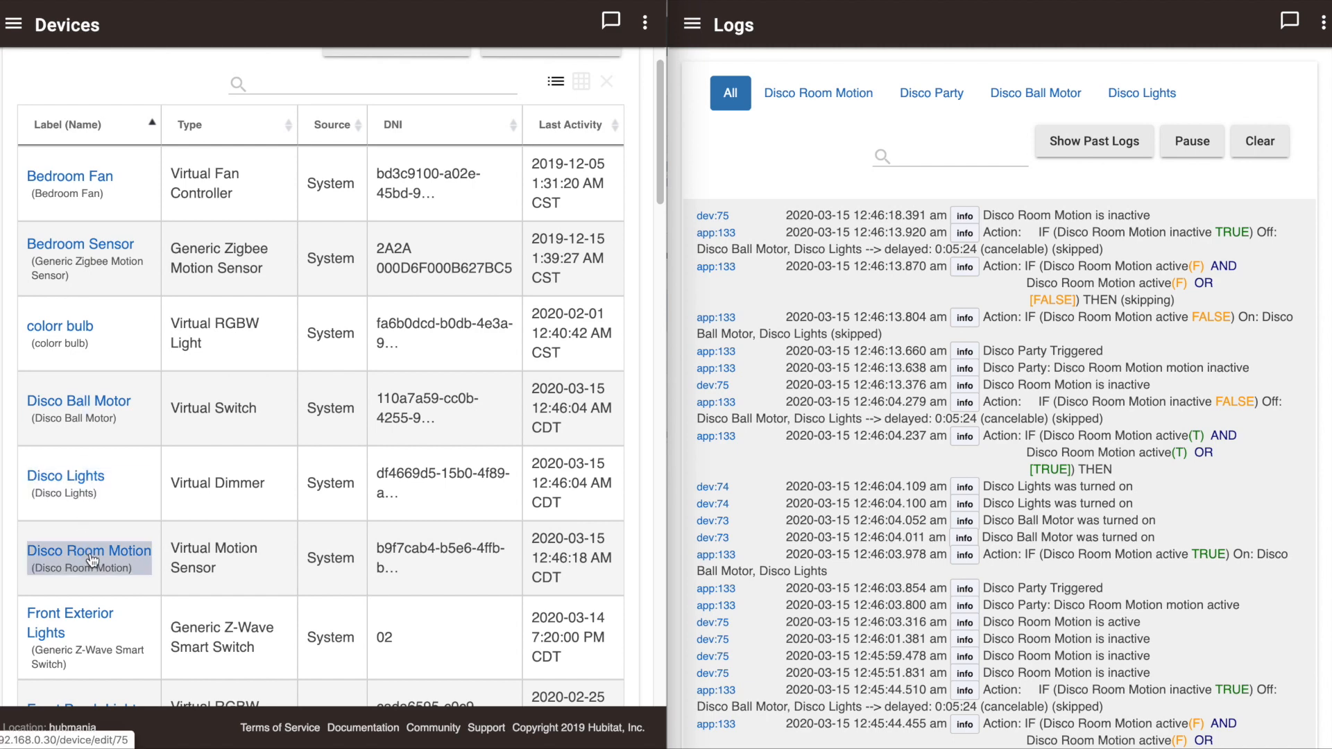
pyautogui.click(88, 550)
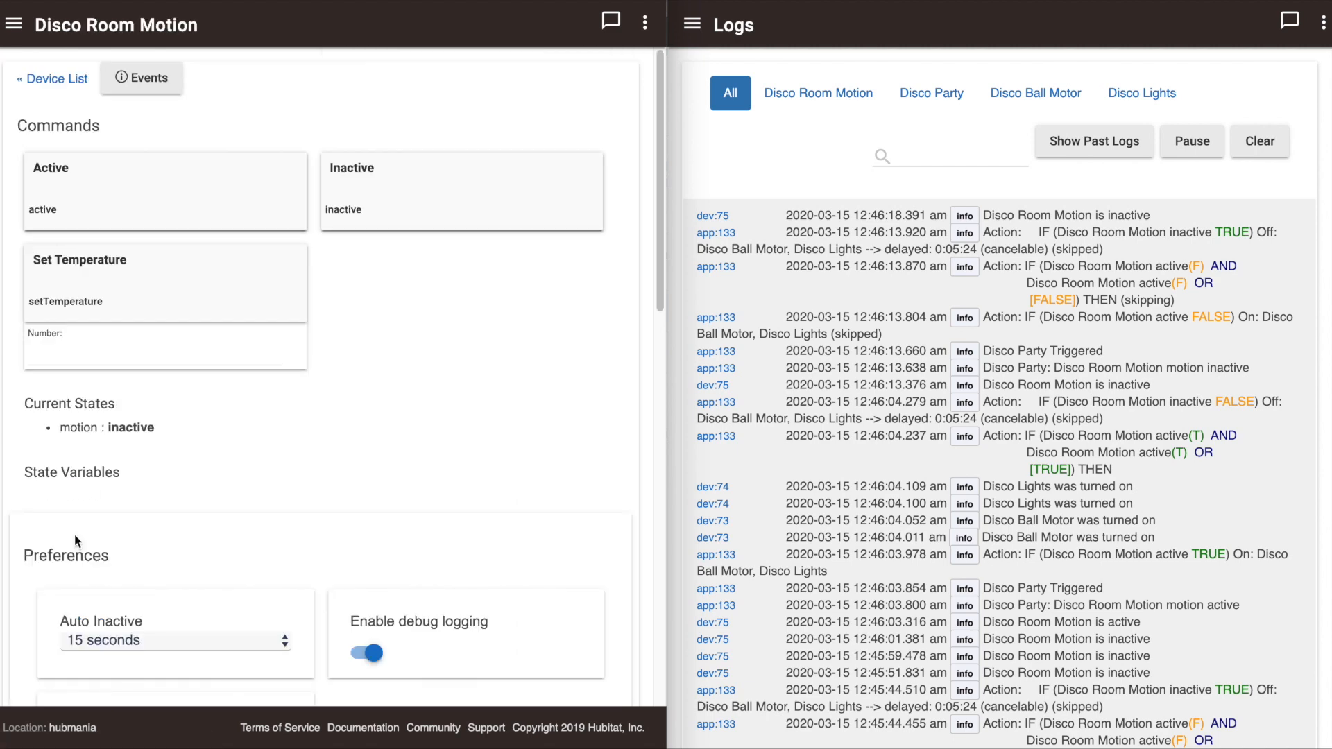
pyautogui.moveTo(214, 569)
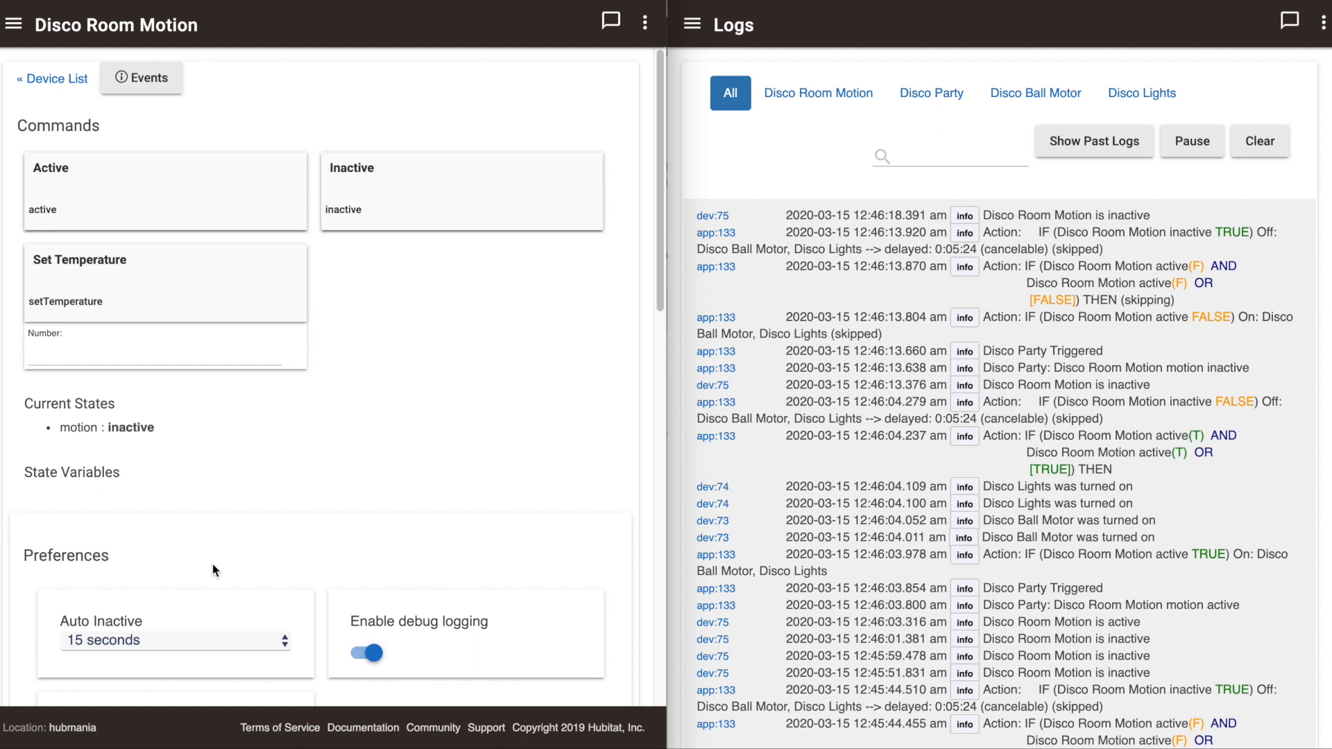
# Keep debug and descriptionText logging on for Disco Room Motion and save the preferences
pyautogui.scroll(-3)
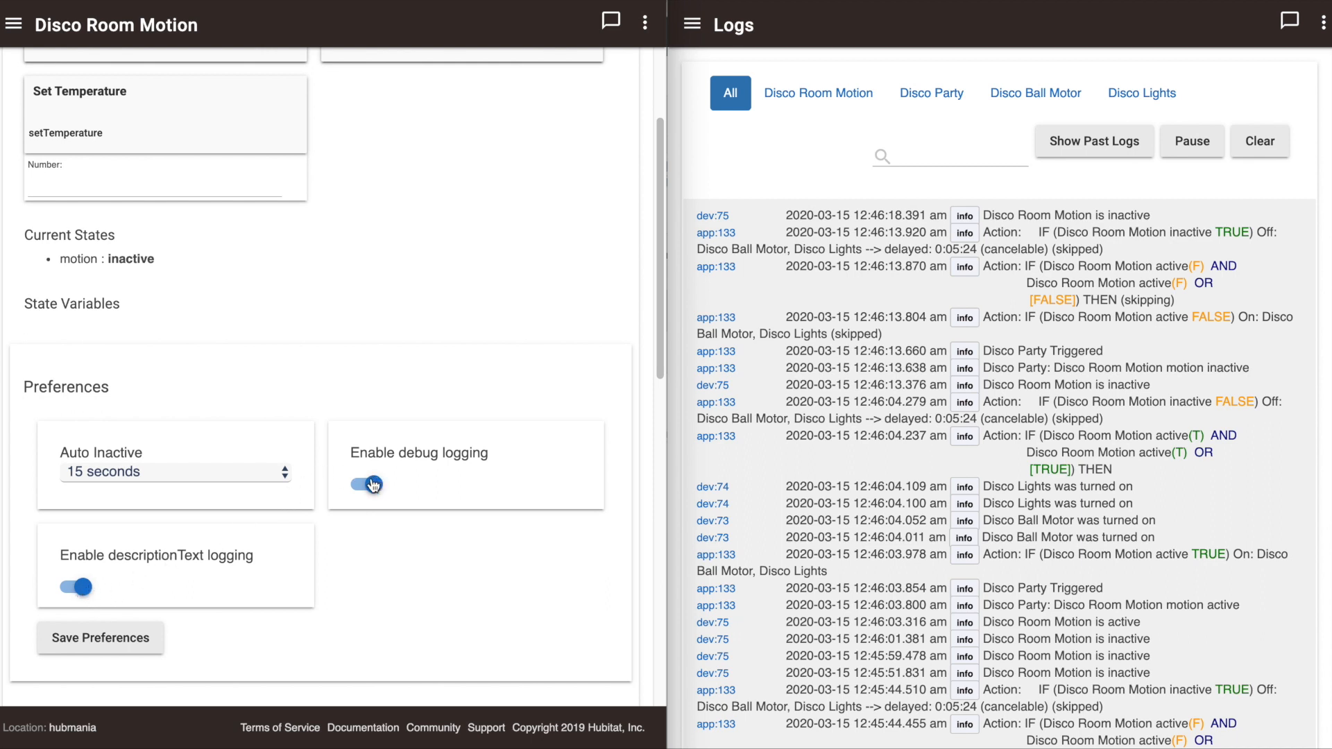
pyautogui.click(364, 485)
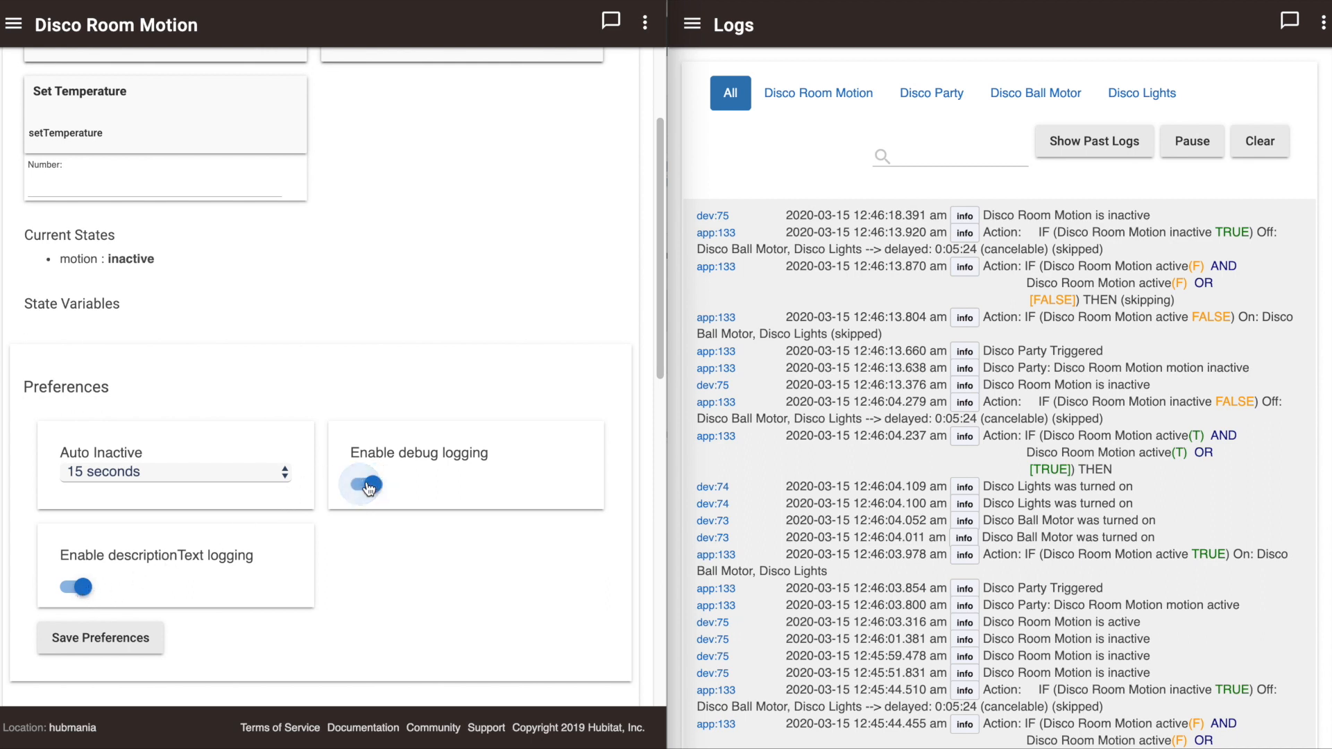
pyautogui.click(72, 585)
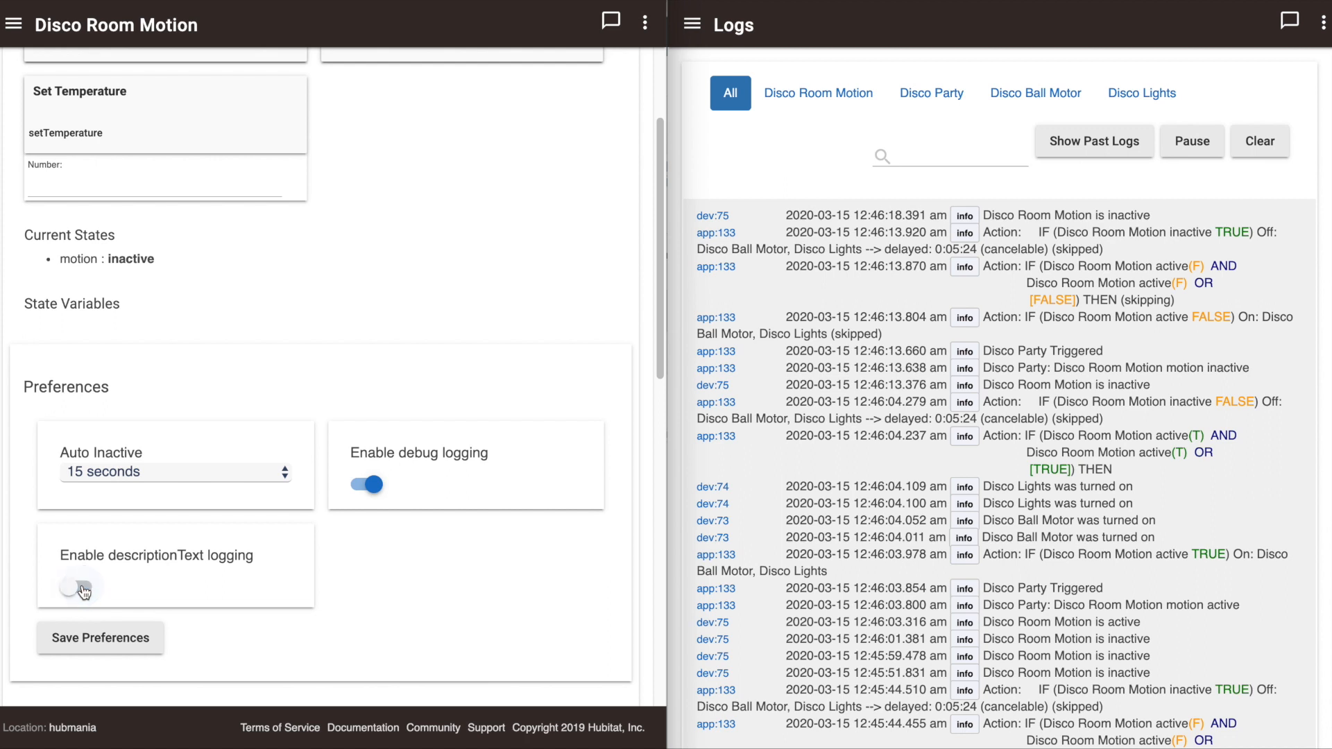
pyautogui.click(72, 588)
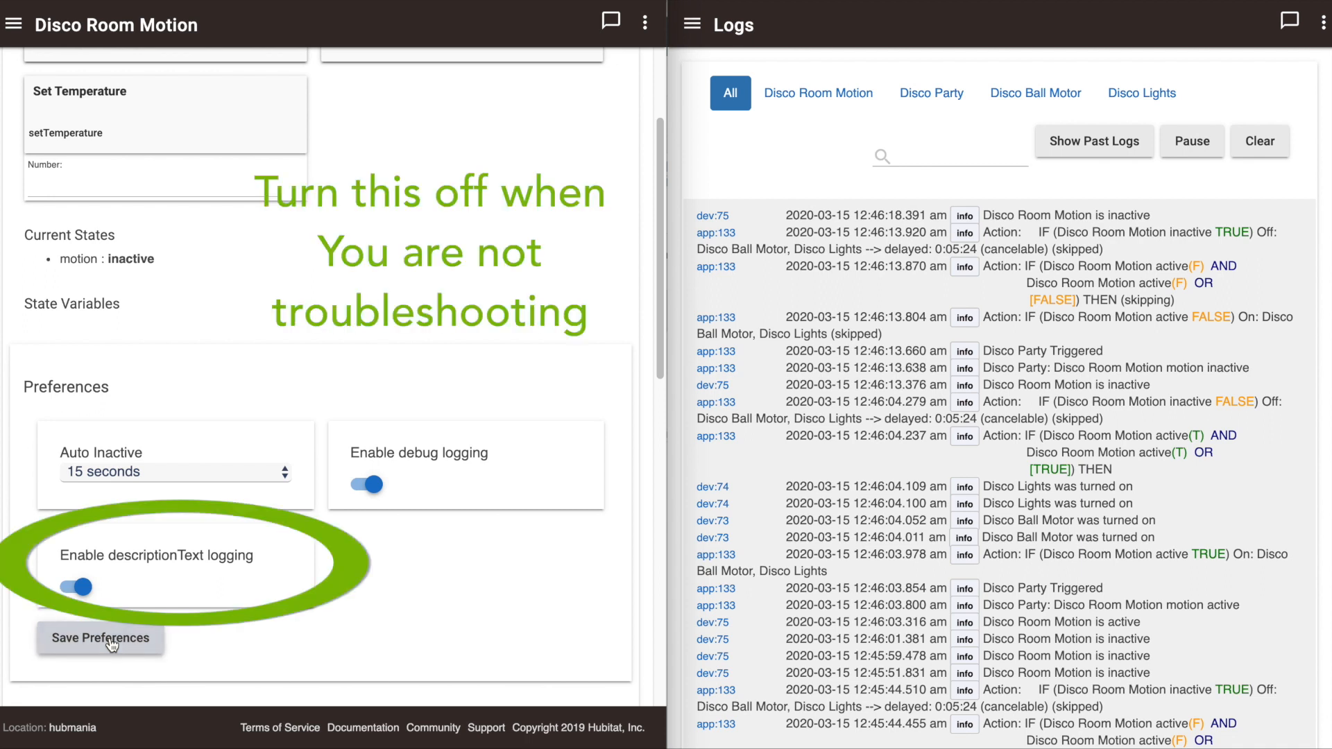
pyautogui.click(100, 639)
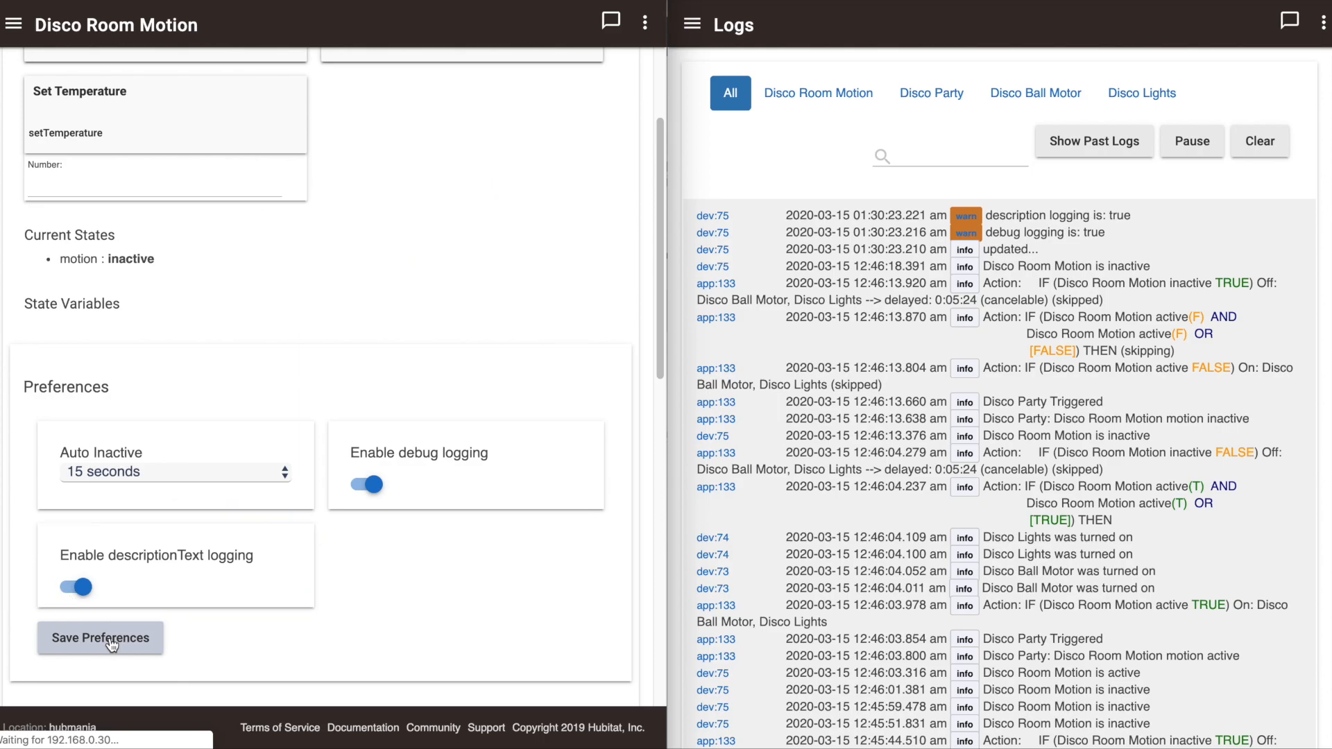
pyautogui.click(100, 638)
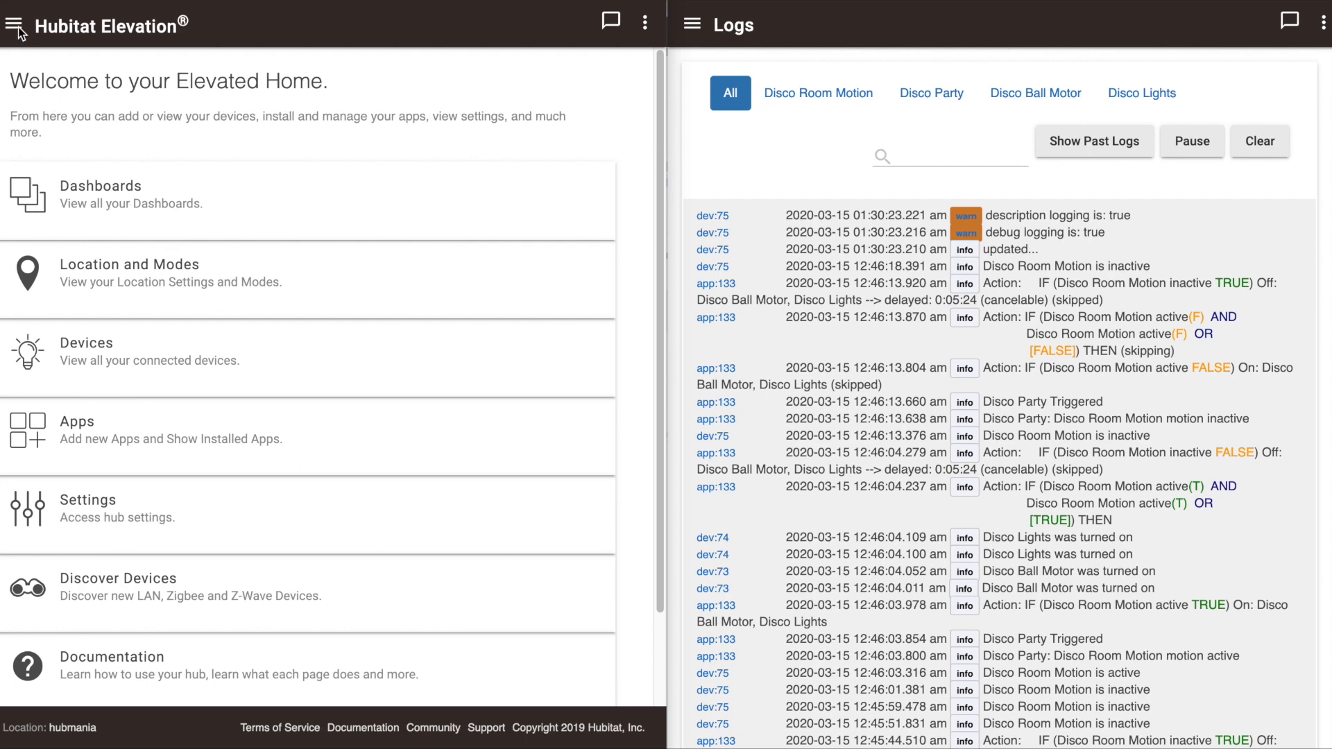
# Return to Devices and reopen the Disco Room Motion device page
pyautogui.click(19, 21)
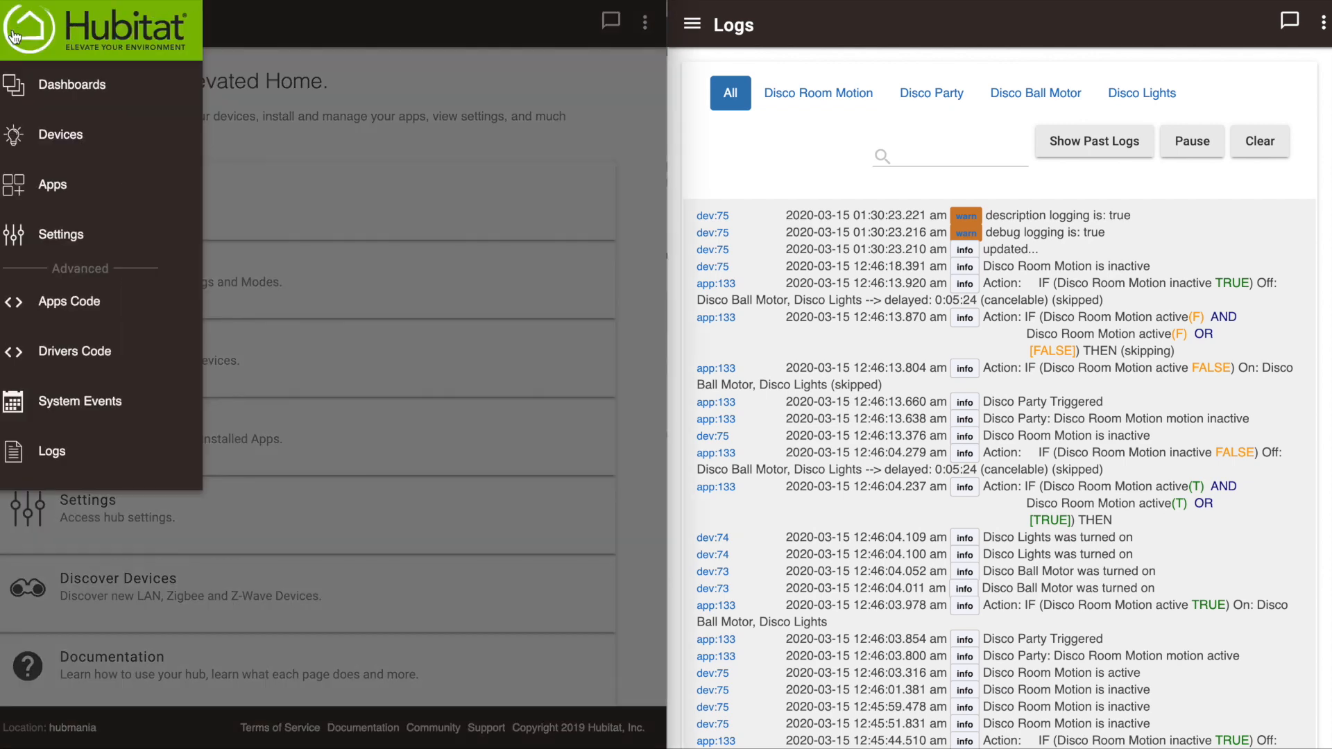
pyautogui.moveTo(46, 147)
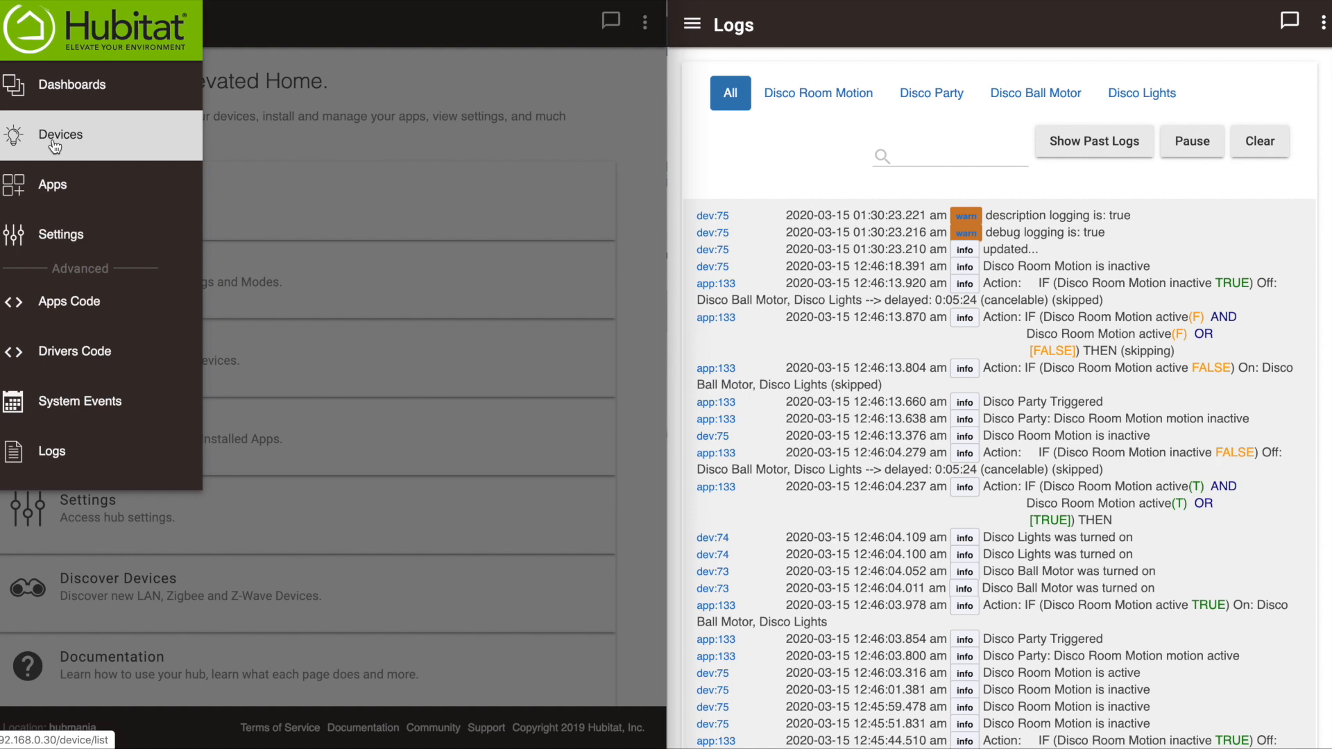
pyautogui.click(50, 135)
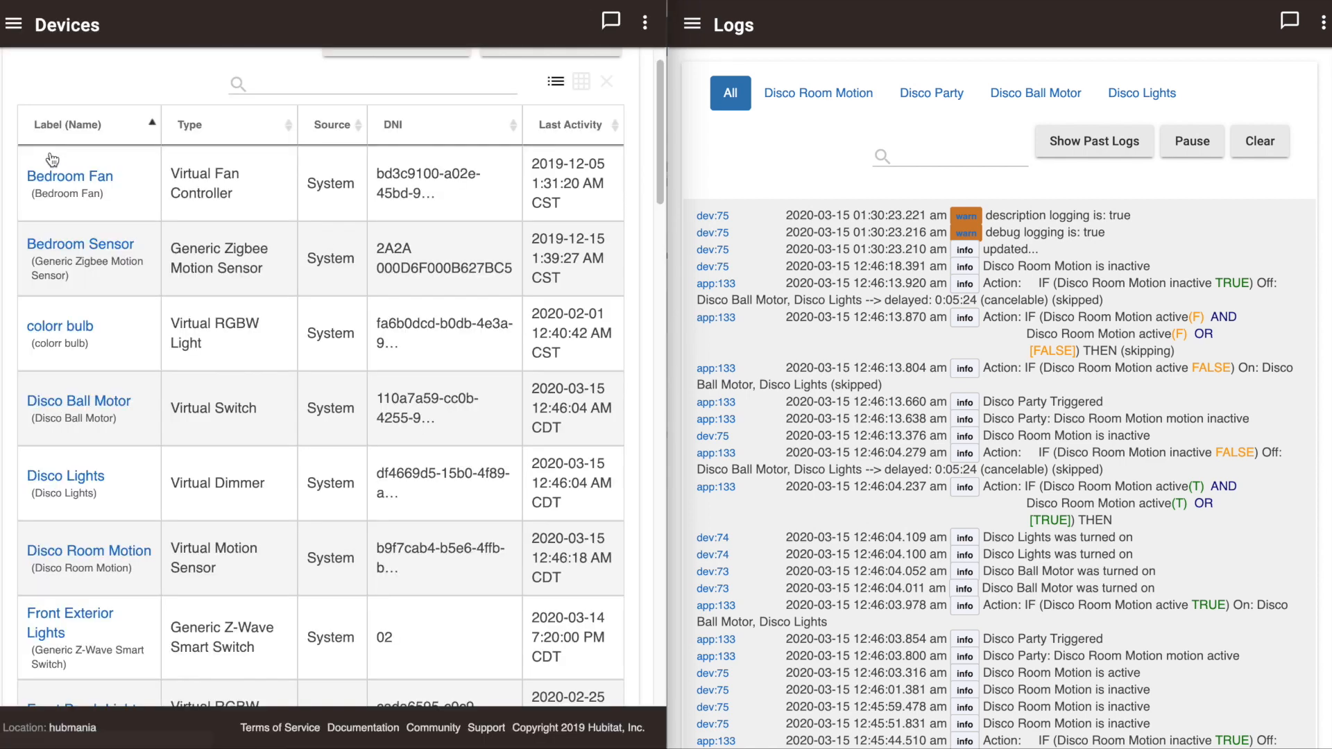
pyautogui.click(89, 550)
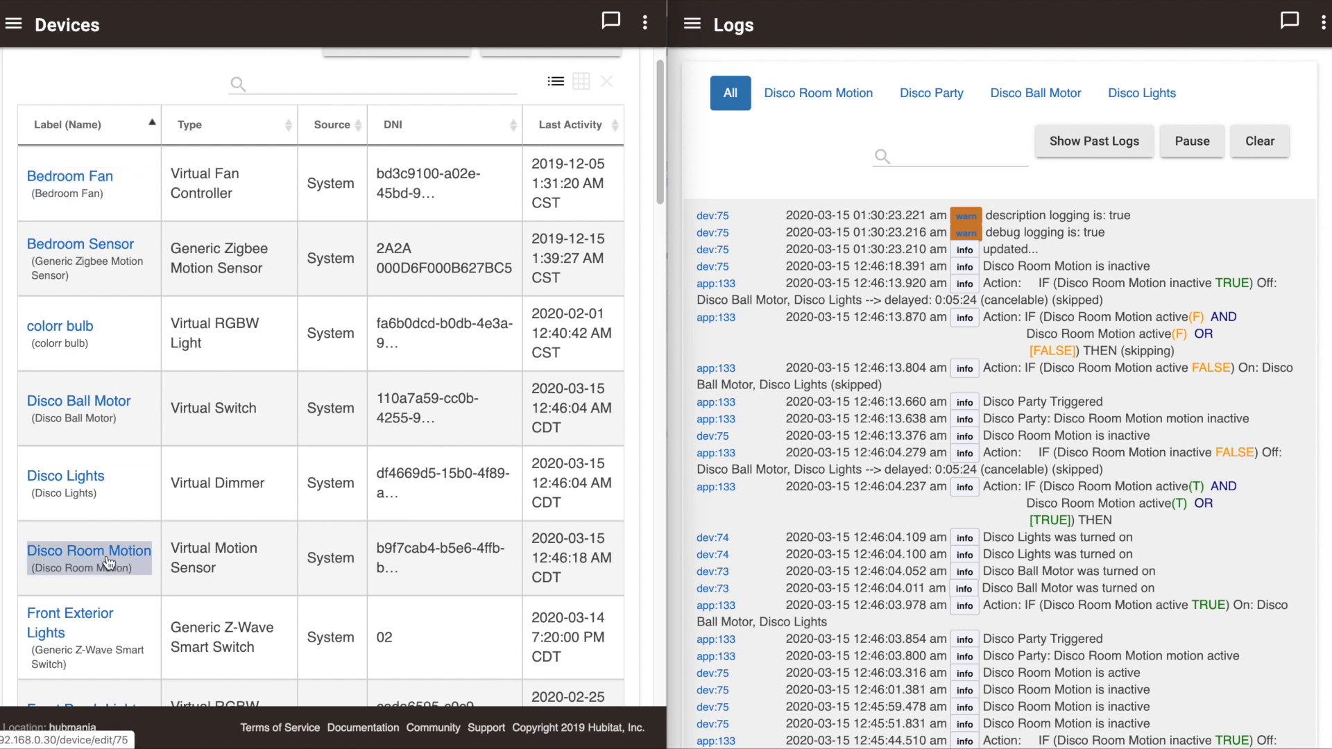
pyautogui.click(89, 551)
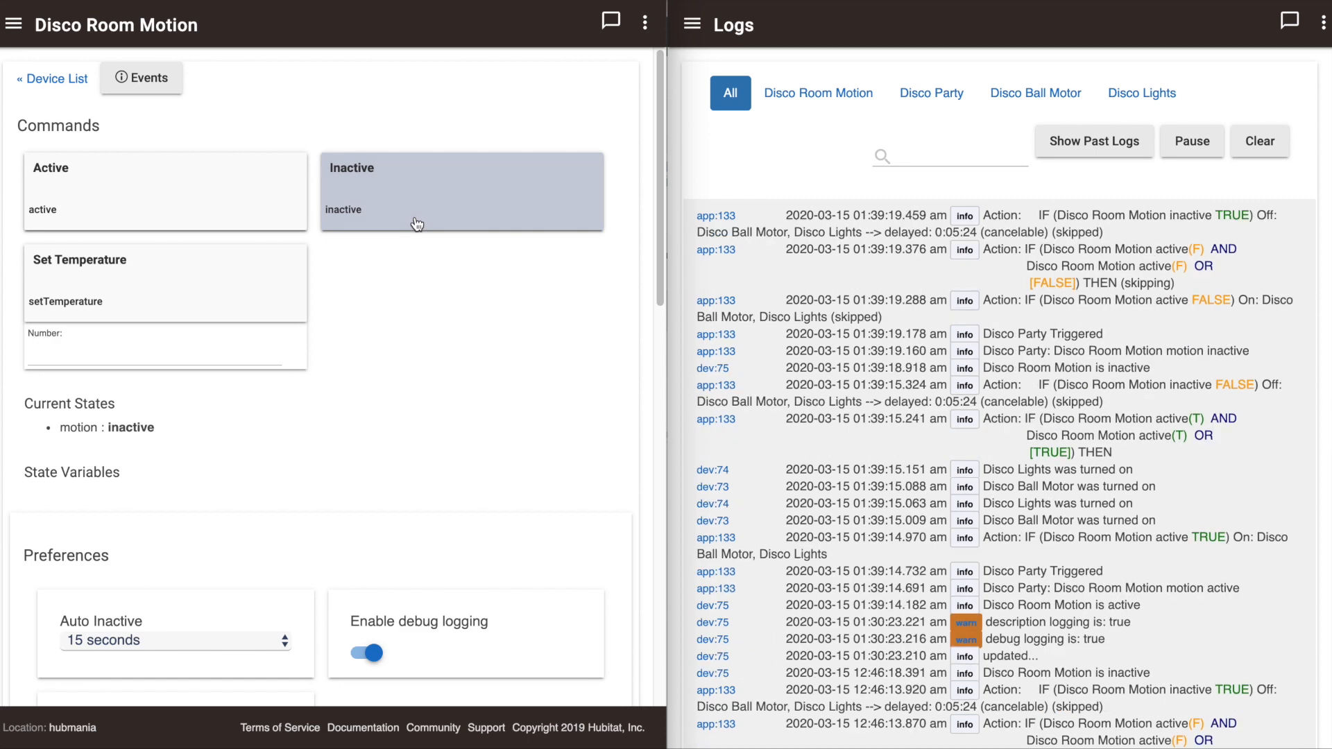
pyautogui.moveTo(110, 252)
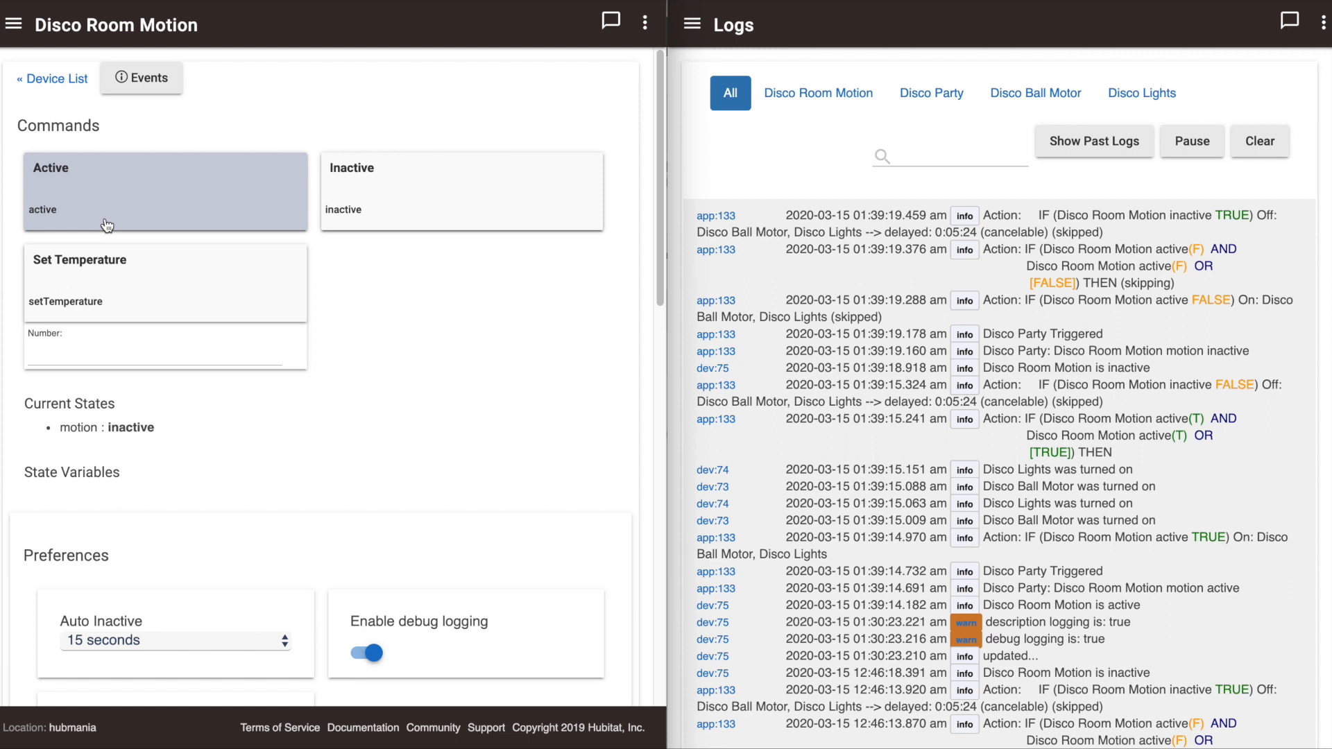
pyautogui.moveTo(109, 231)
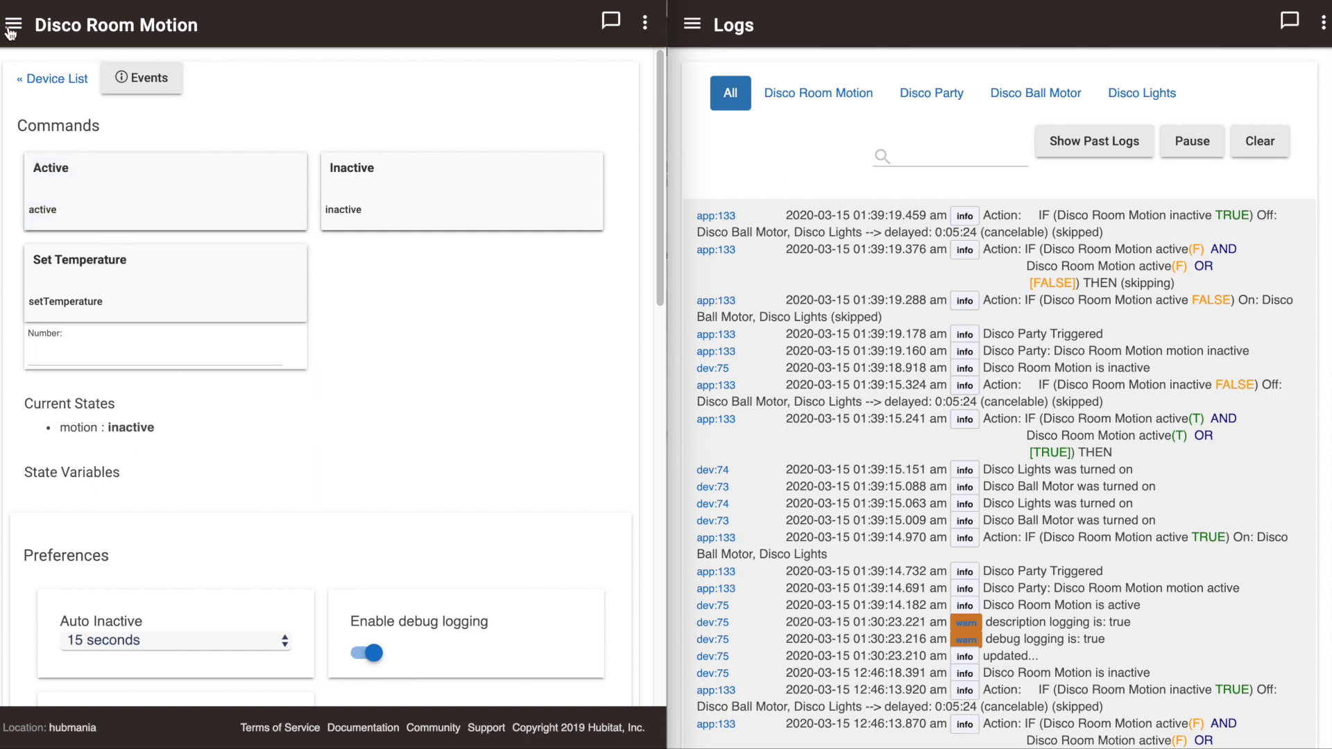
# Go to Settings > Zigbee Details and scroll to the Zigbee Radio Devices table
pyautogui.click(17, 21)
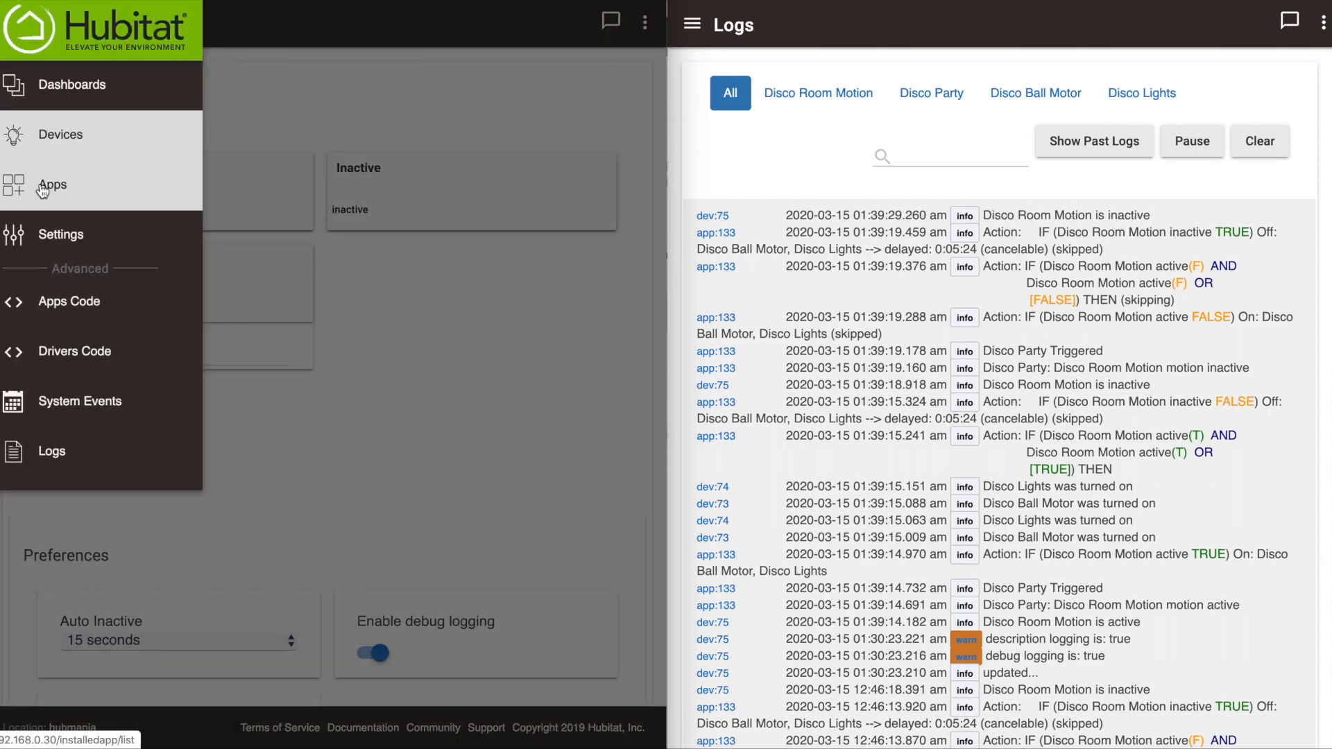
pyautogui.click(61, 234)
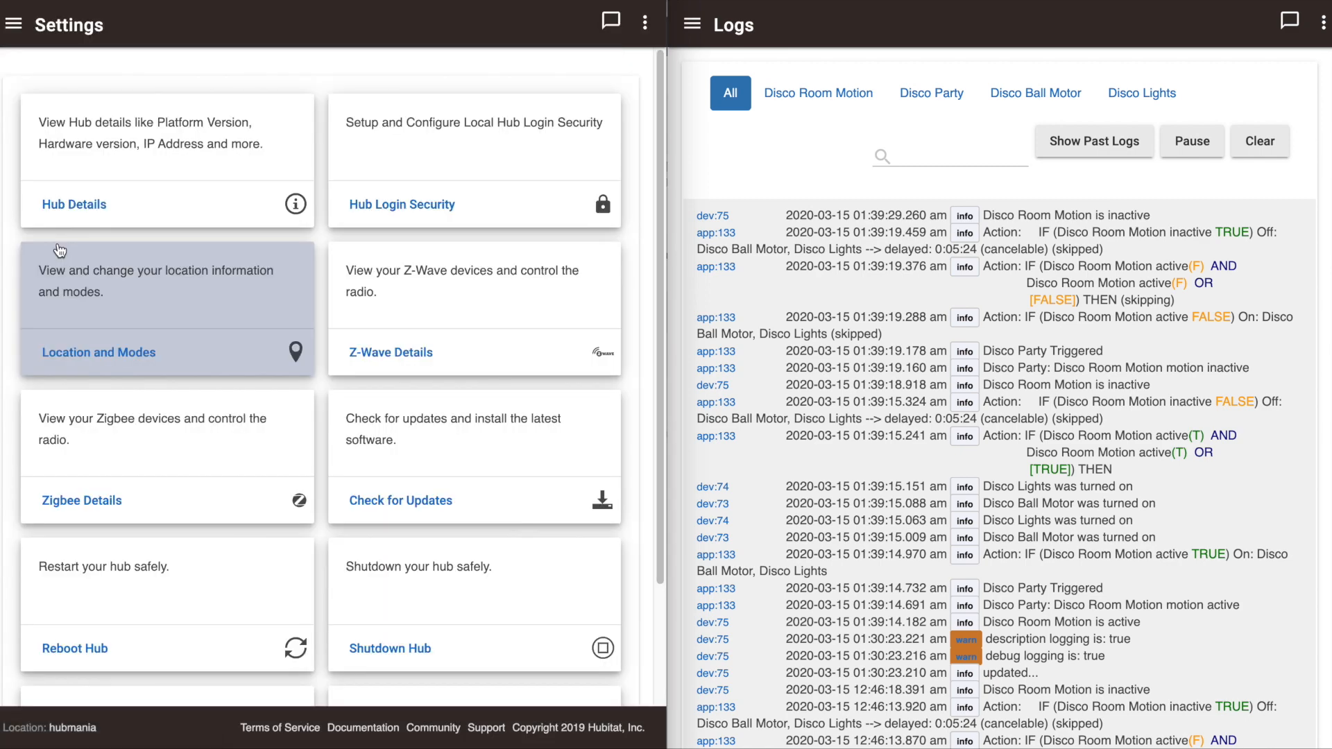
pyautogui.moveTo(105, 465)
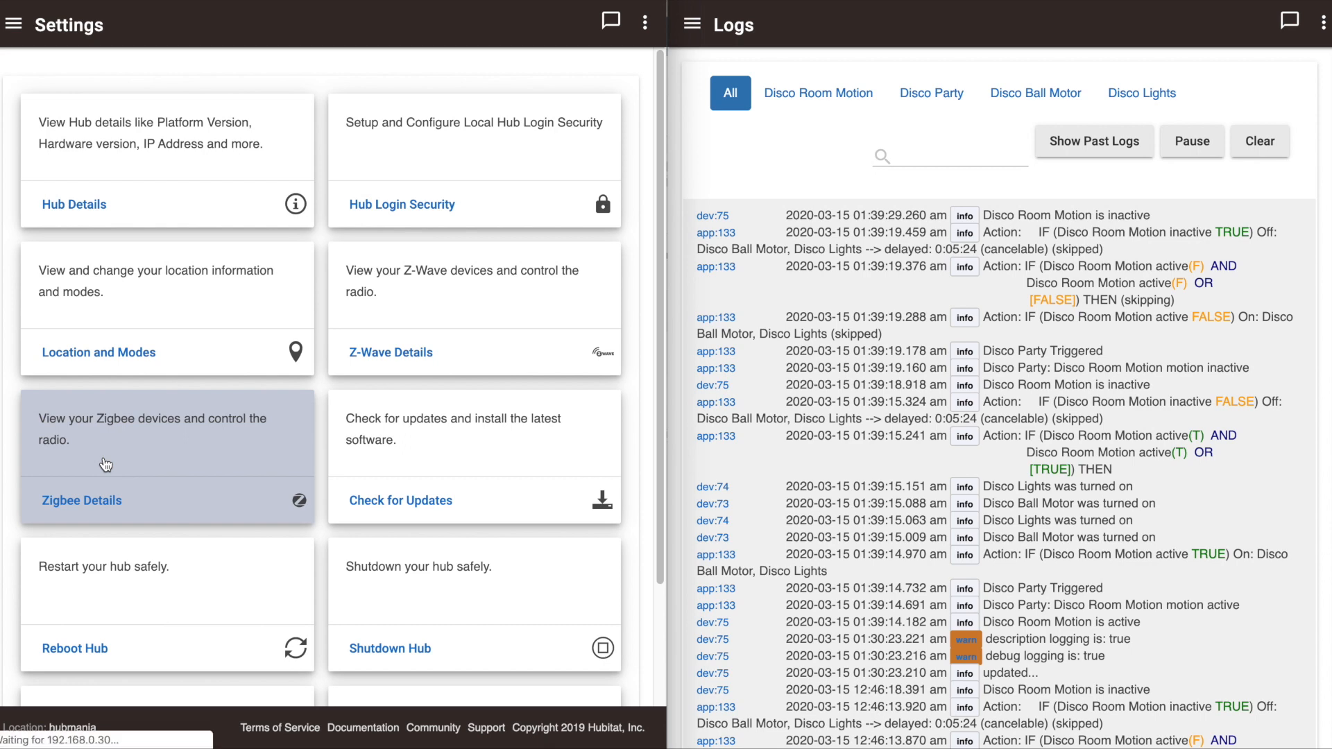
pyautogui.click(81, 499)
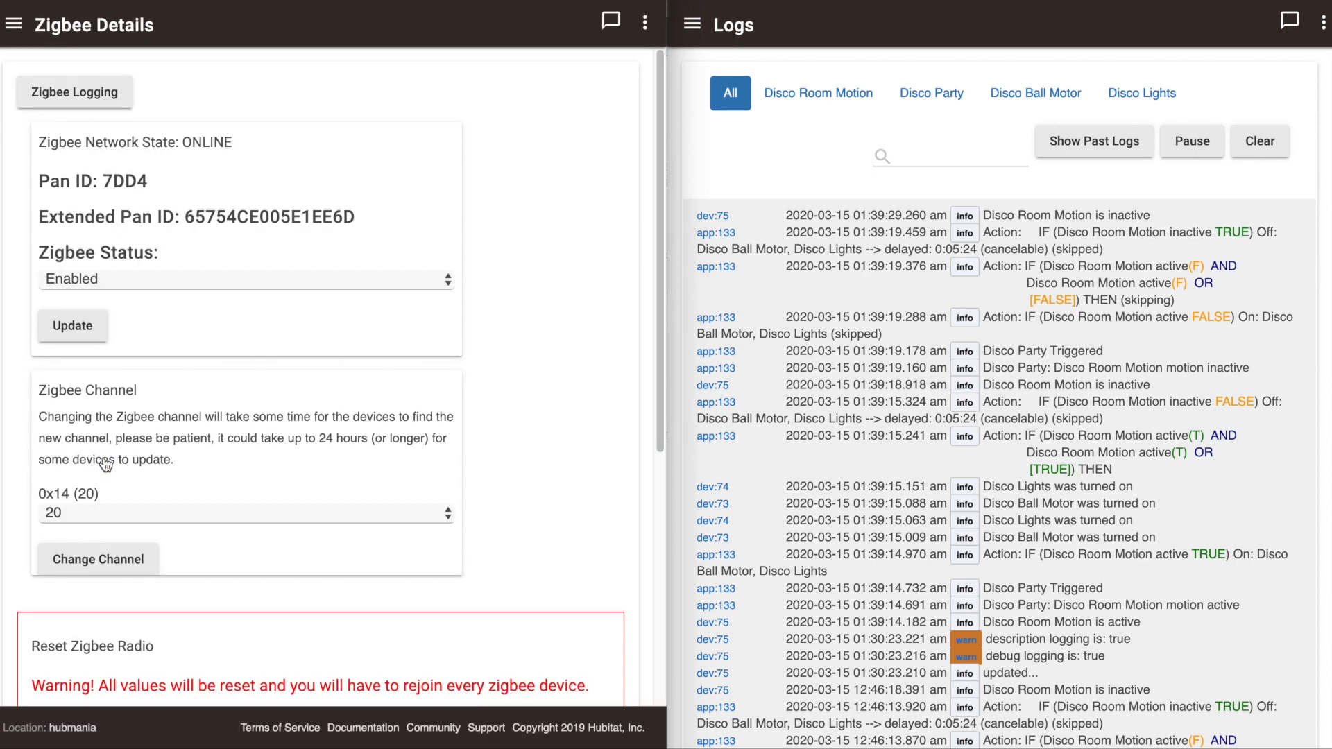
pyautogui.scroll(-3)
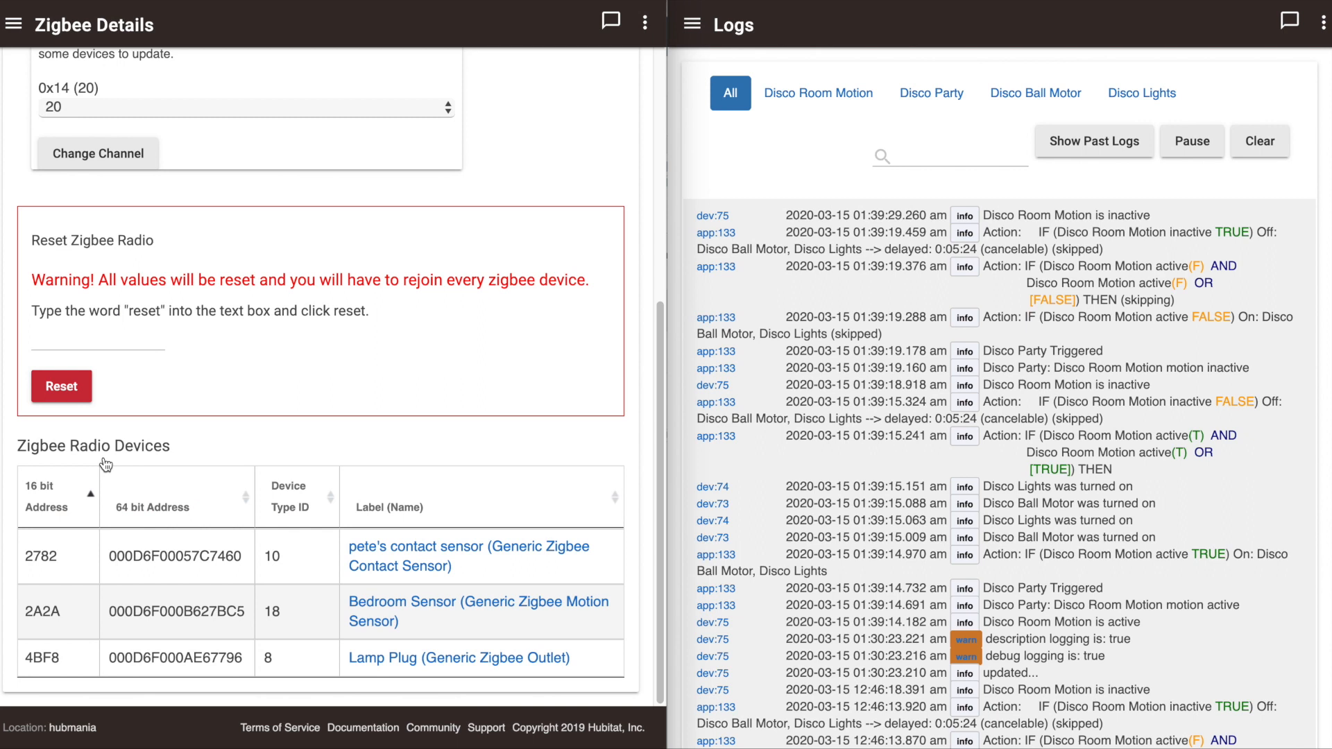
pyautogui.moveTo(330, 550)
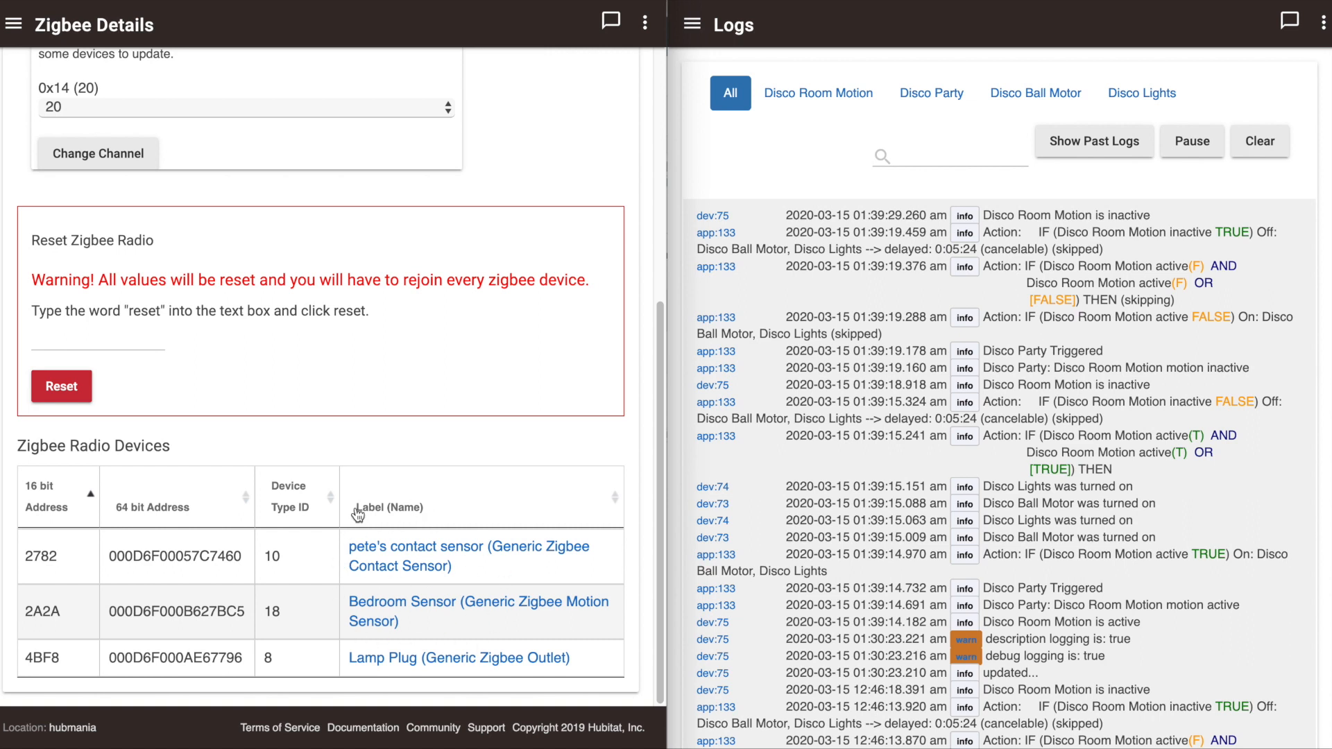
pyautogui.moveTo(320, 488)
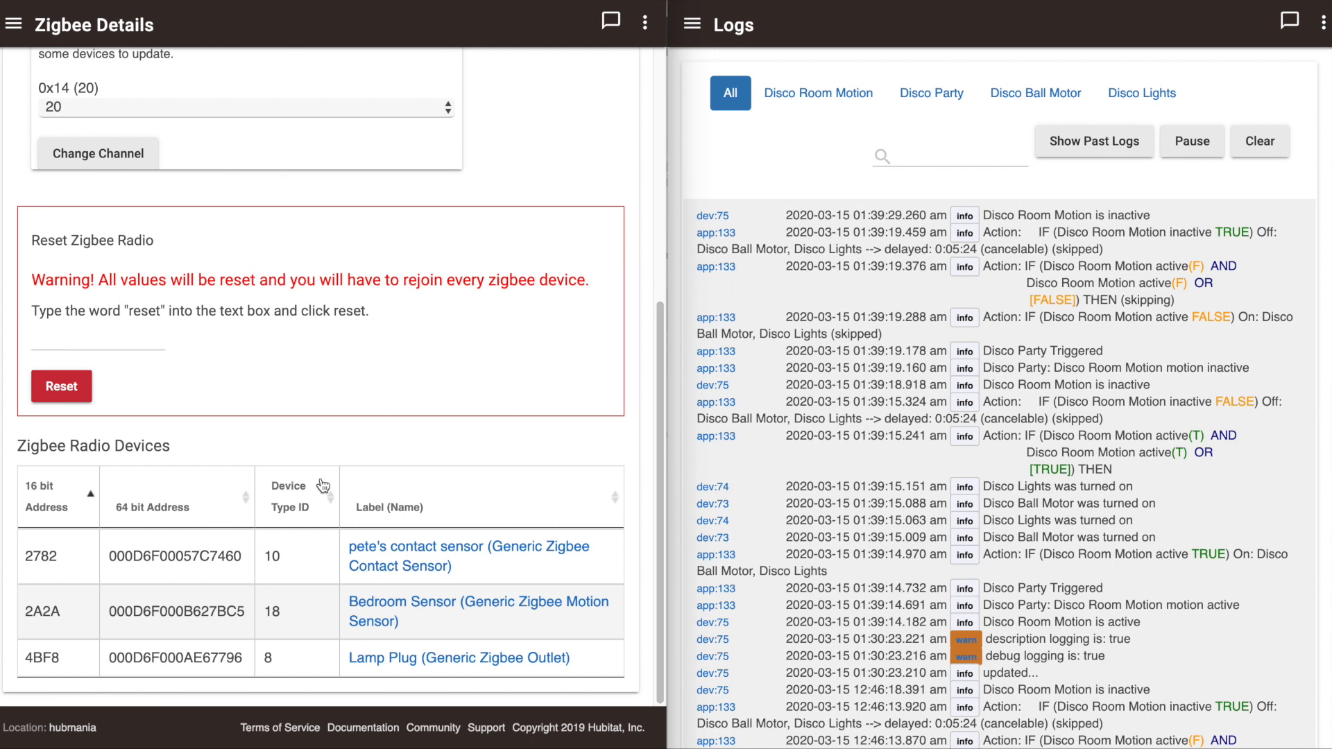
pyautogui.moveTo(296, 446)
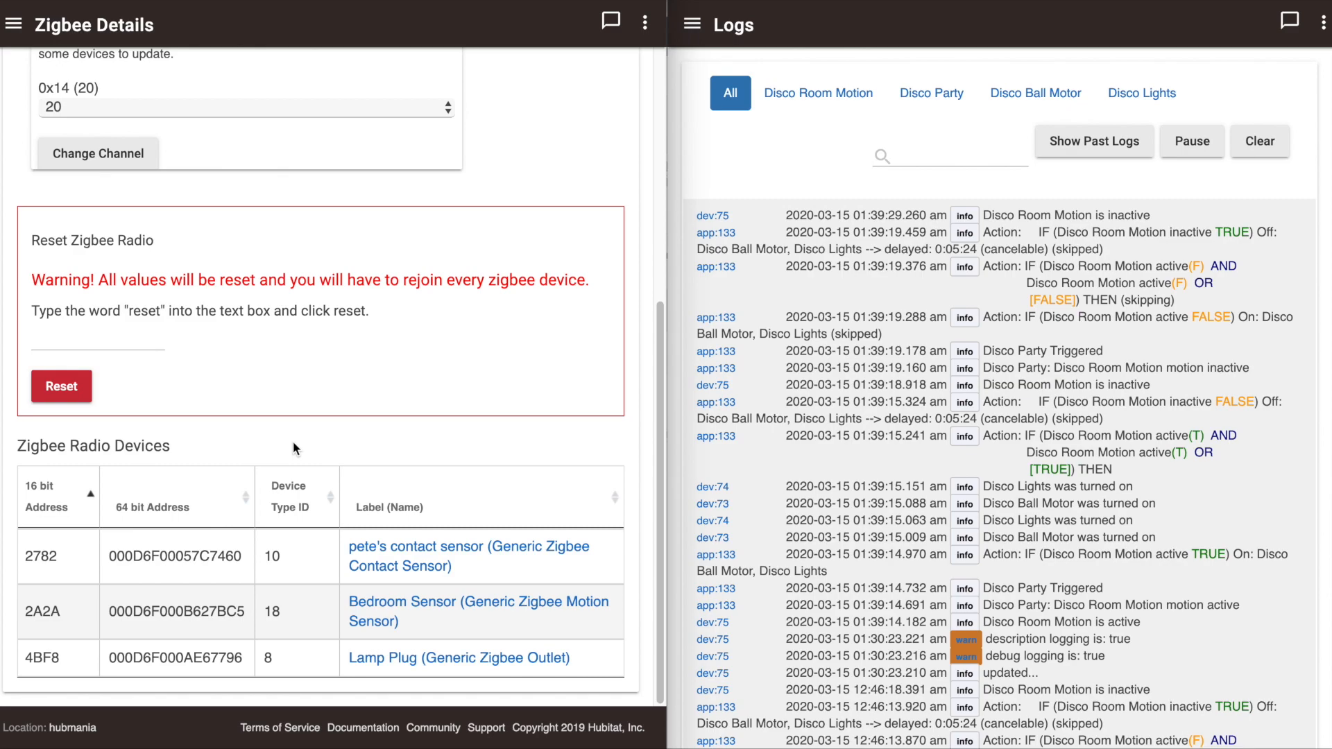